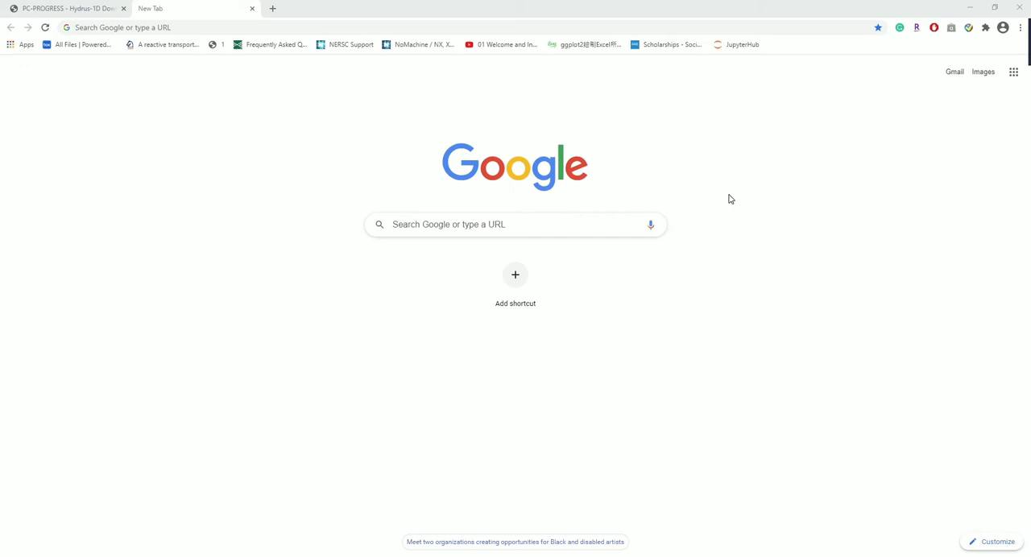
{"action": "mouse_move", "coordinate": [721, 202]}
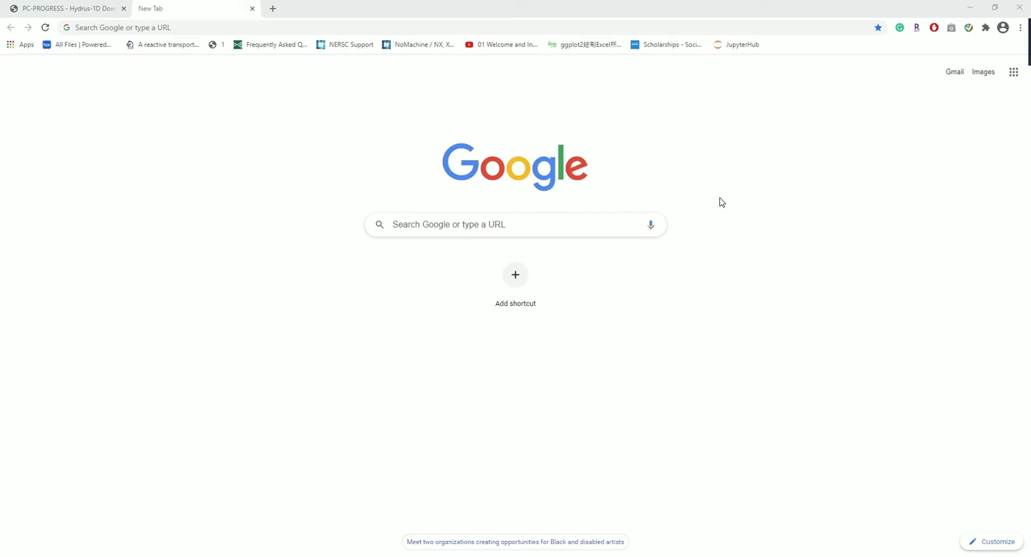
- Search Google for 'hydrus 1d' and reach the PC-Progress Hydrus-1D Downloads page
{"action": "left_click", "coordinate": [514, 224]}
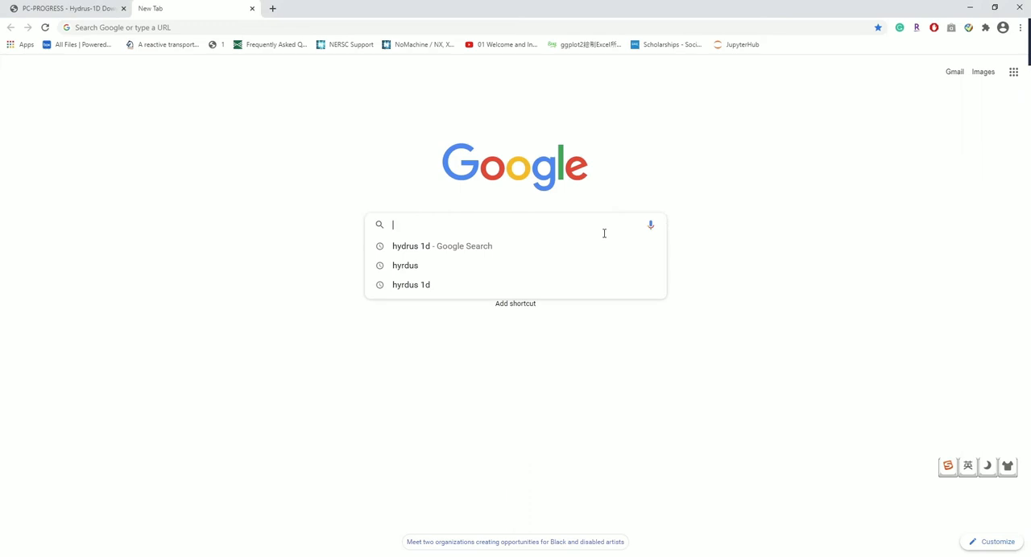
{"action": "left_click", "coordinate": [441, 246]}
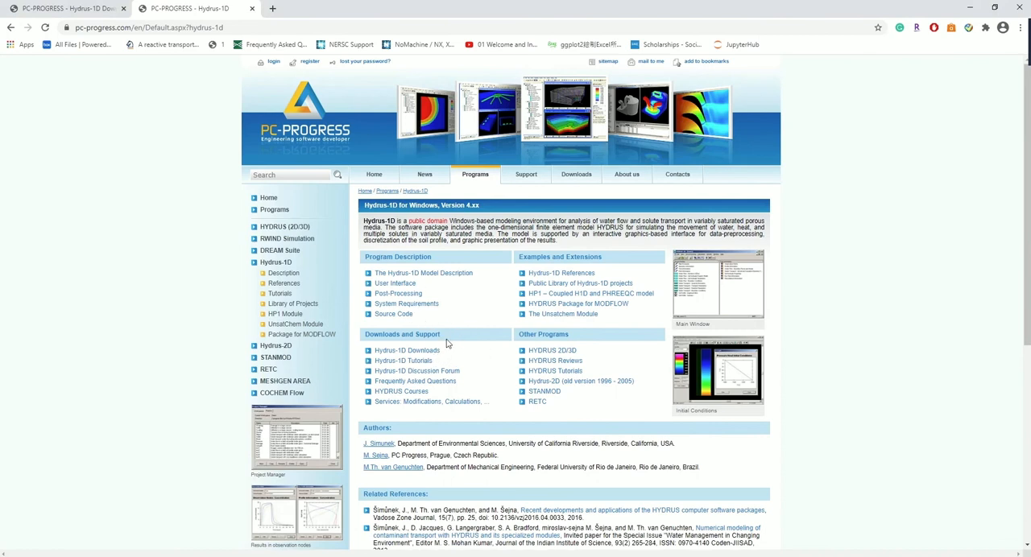
{"action": "mouse_move", "coordinate": [495, 379]}
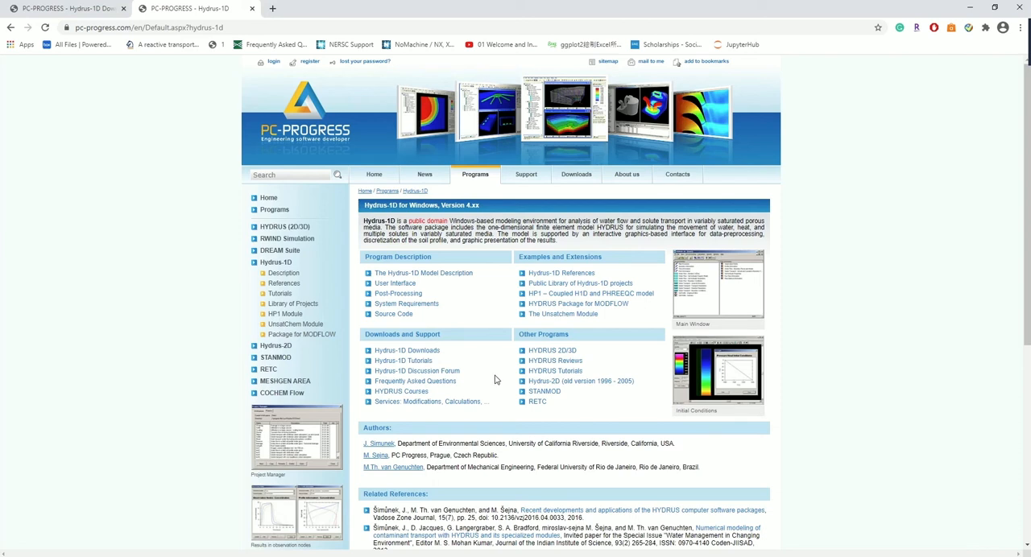
{"action": "mouse_move", "coordinate": [552, 351]}
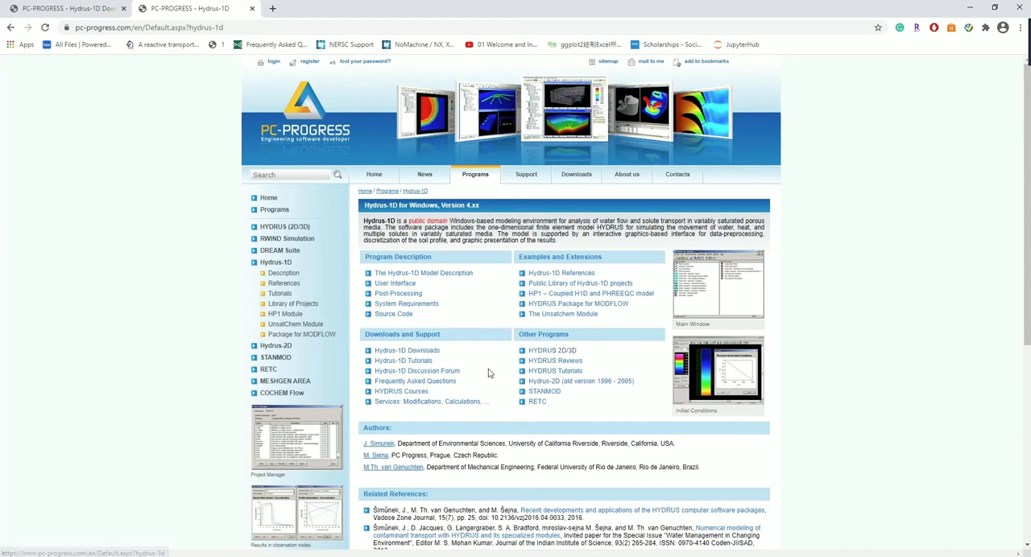
{"action": "mouse_move", "coordinate": [406, 350]}
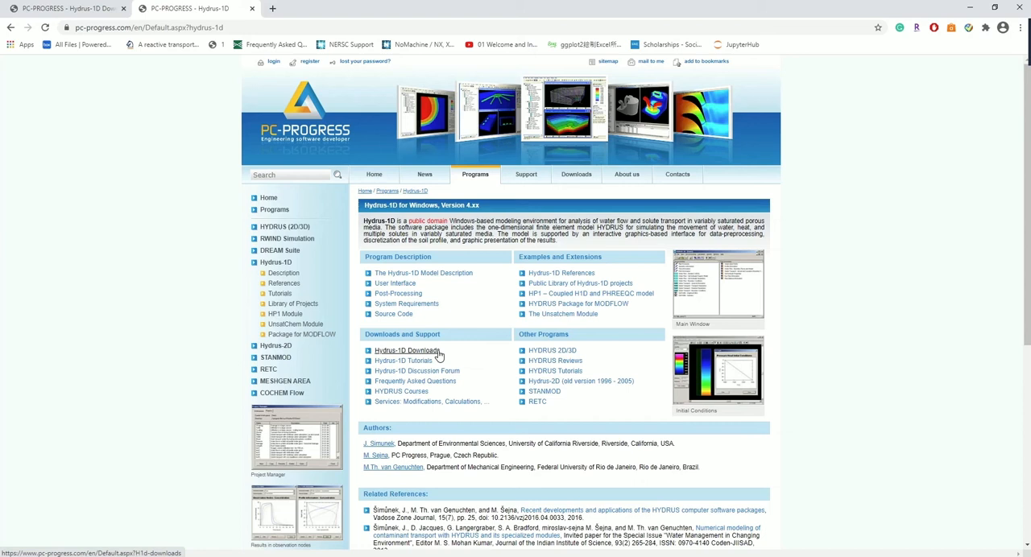
{"action": "left_click", "coordinate": [407, 350]}
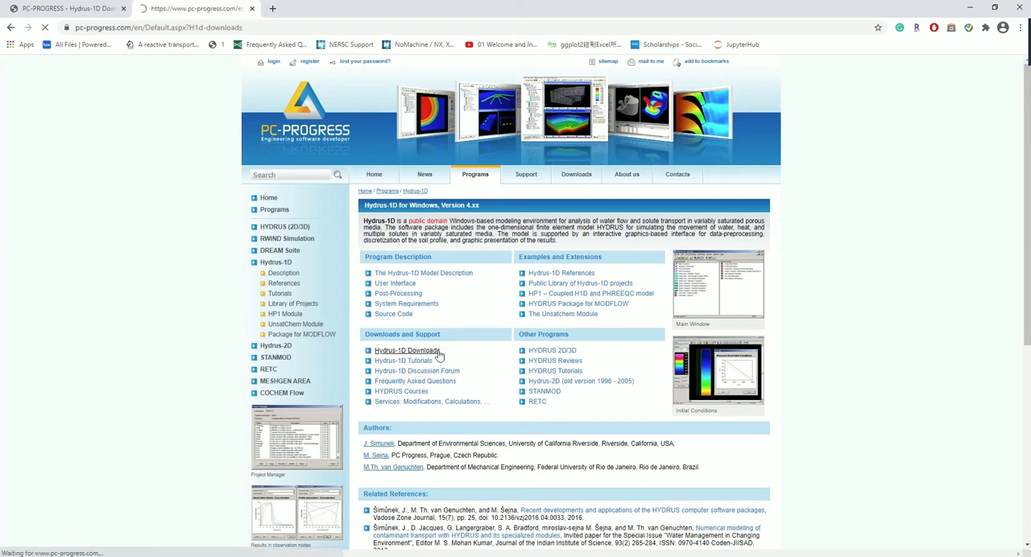
{"action": "left_click", "coordinate": [407, 349]}
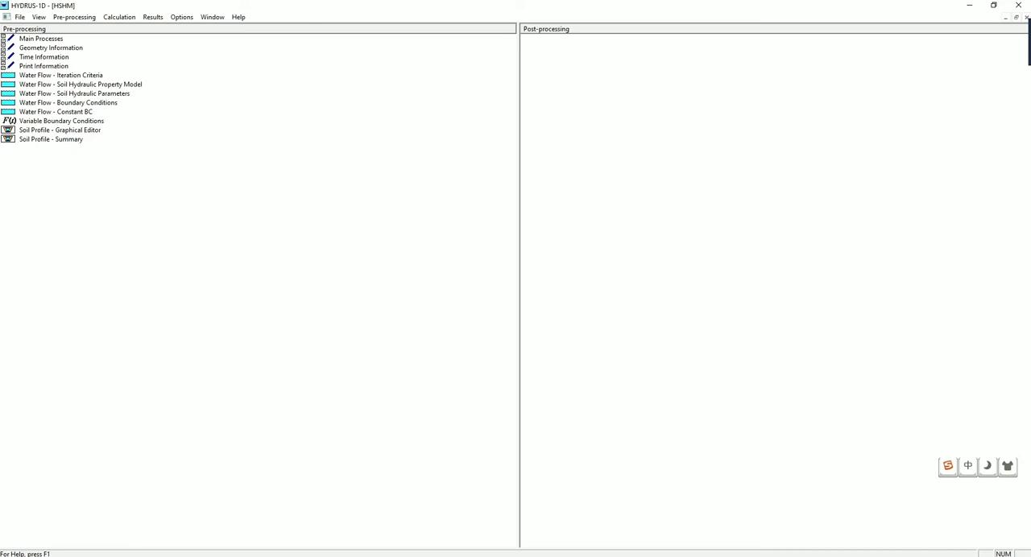
{"action": "mouse_move", "coordinate": [445, 202]}
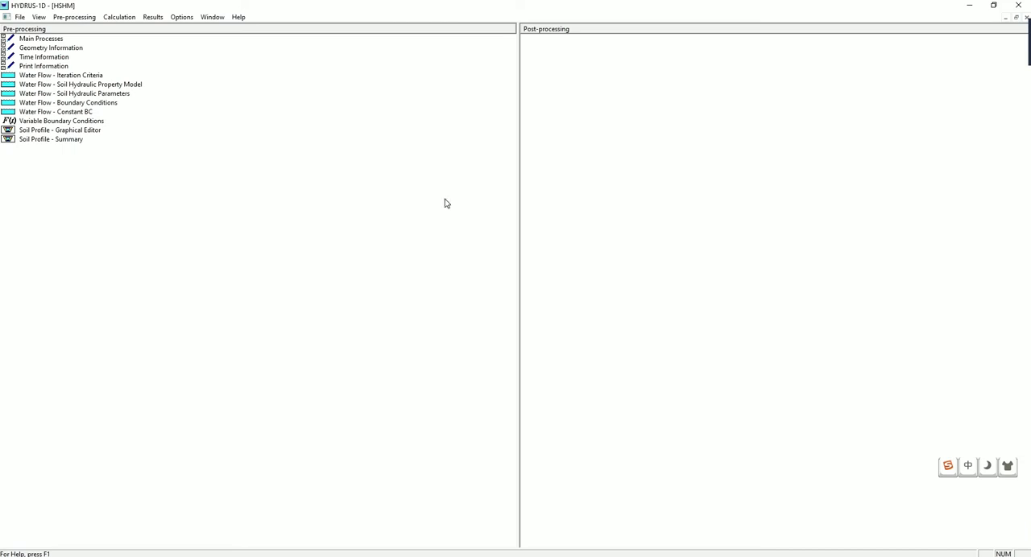
{"action": "mouse_move", "coordinate": [373, 483]}
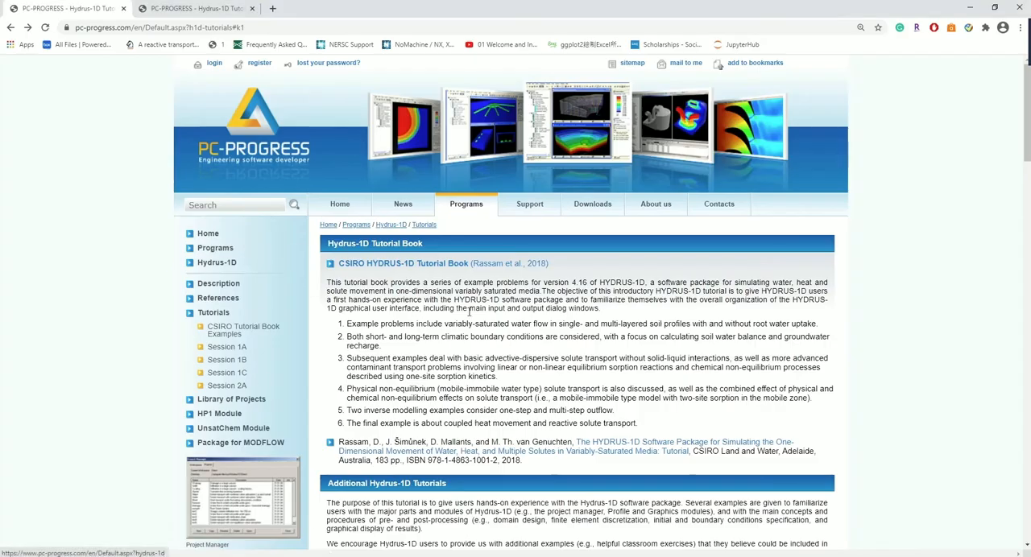
{"action": "scroll", "scroll_direction": "down", "scroll_amount": 3}
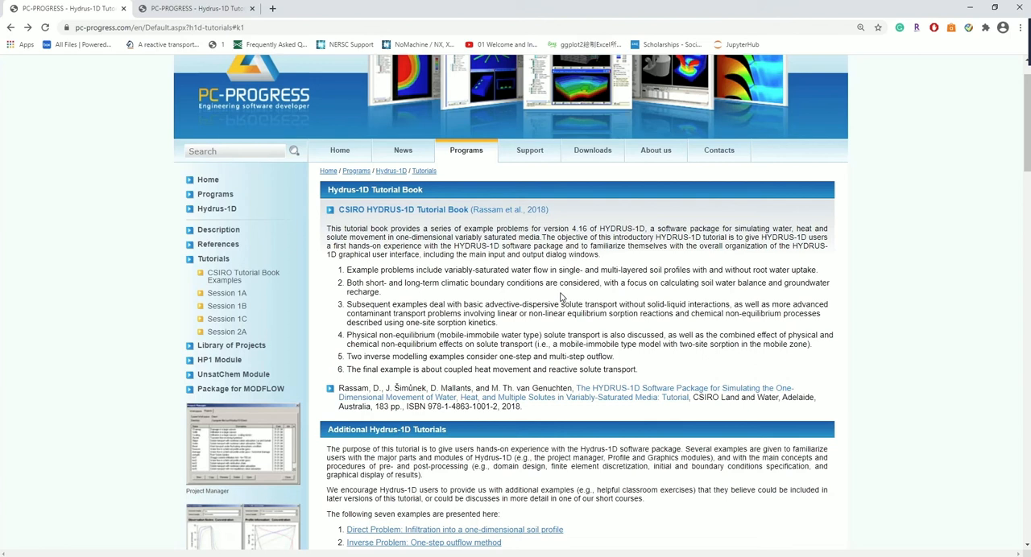
{"action": "mouse_move", "coordinate": [603, 373]}
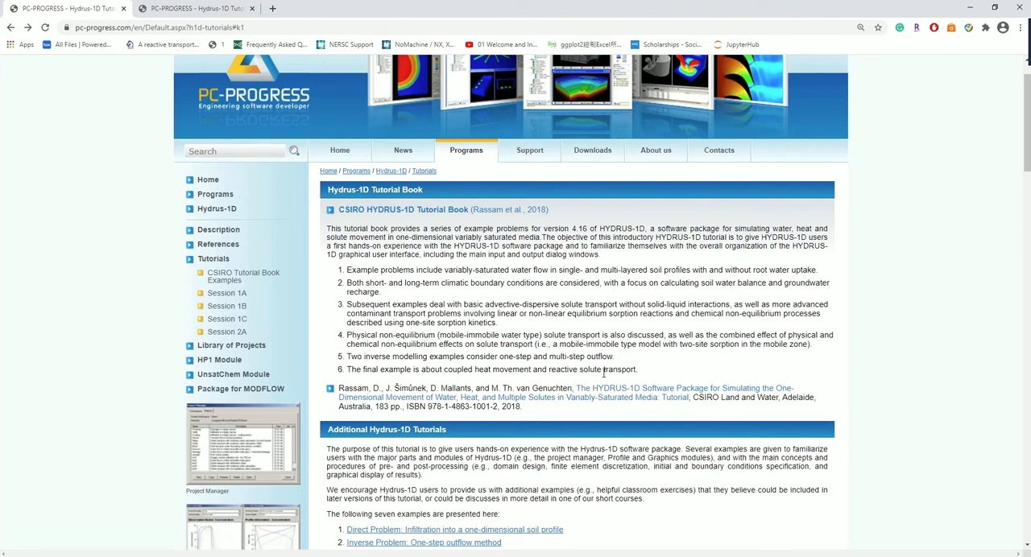
{"action": "scroll", "scroll_direction": "down", "scroll_amount": 3}
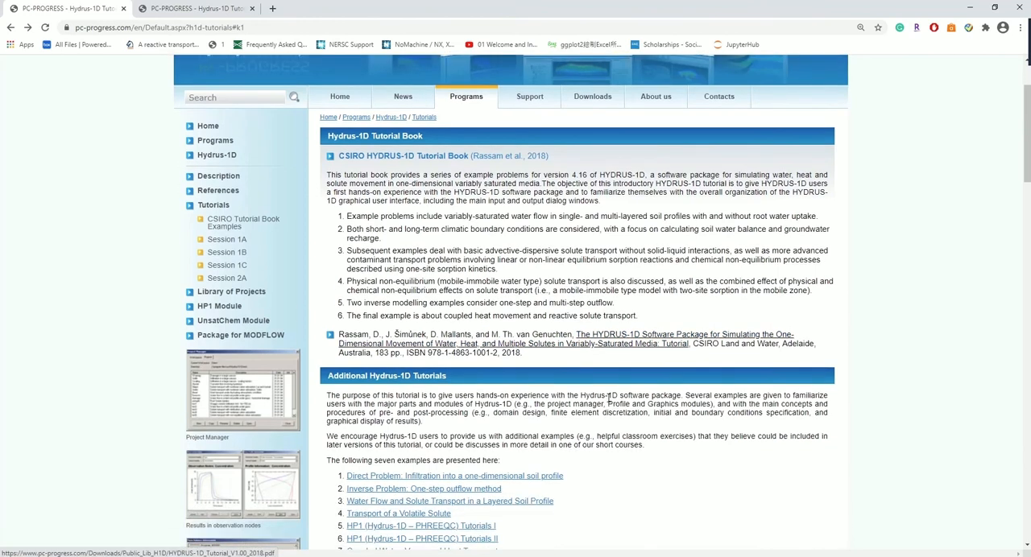
{"action": "scroll", "scroll_direction": "down", "scroll_amount": 3}
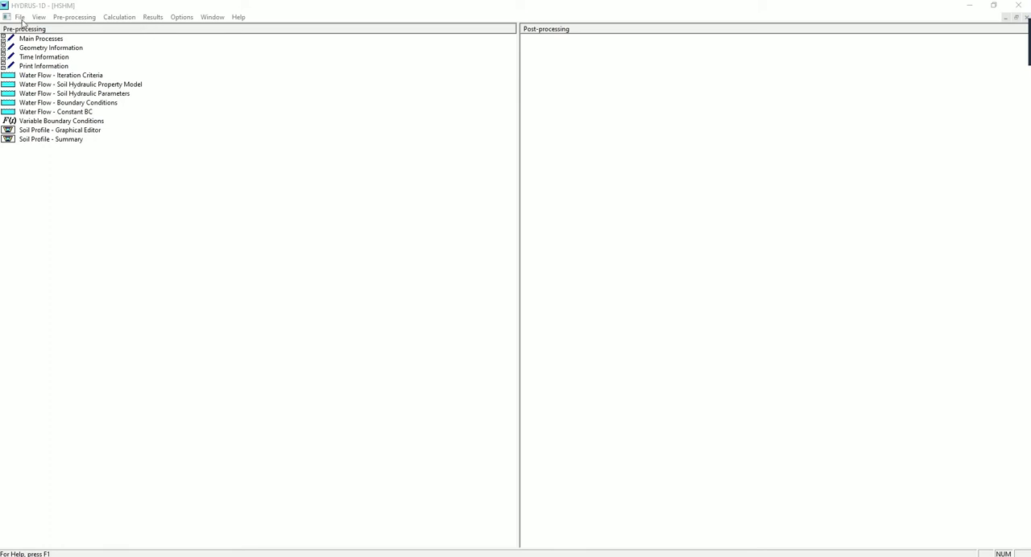
- Create project 'Example1' described as 'Infiltration of water into a soil profile'
{"action": "left_click", "coordinate": [20, 16]}
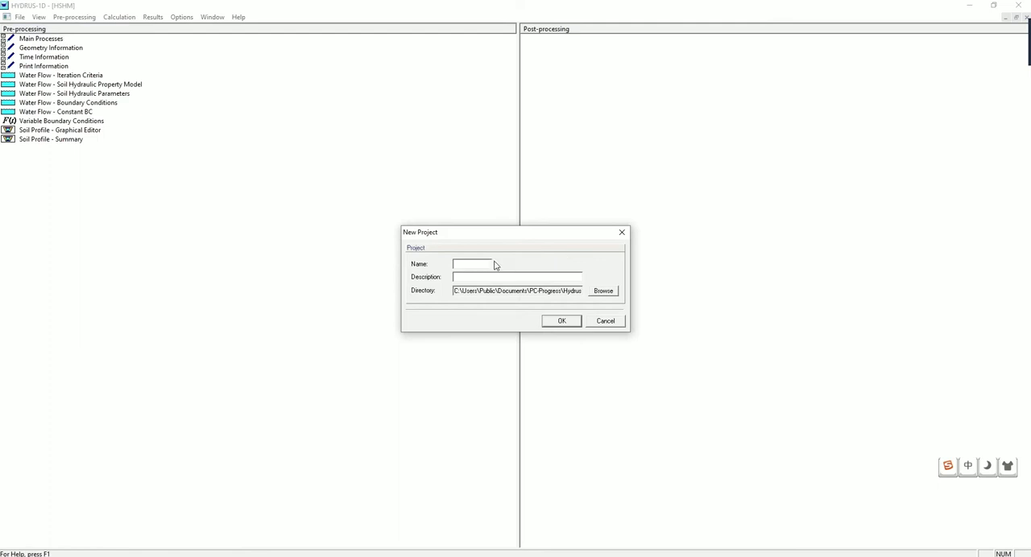
{"action": "mouse_move", "coordinate": [547, 268]}
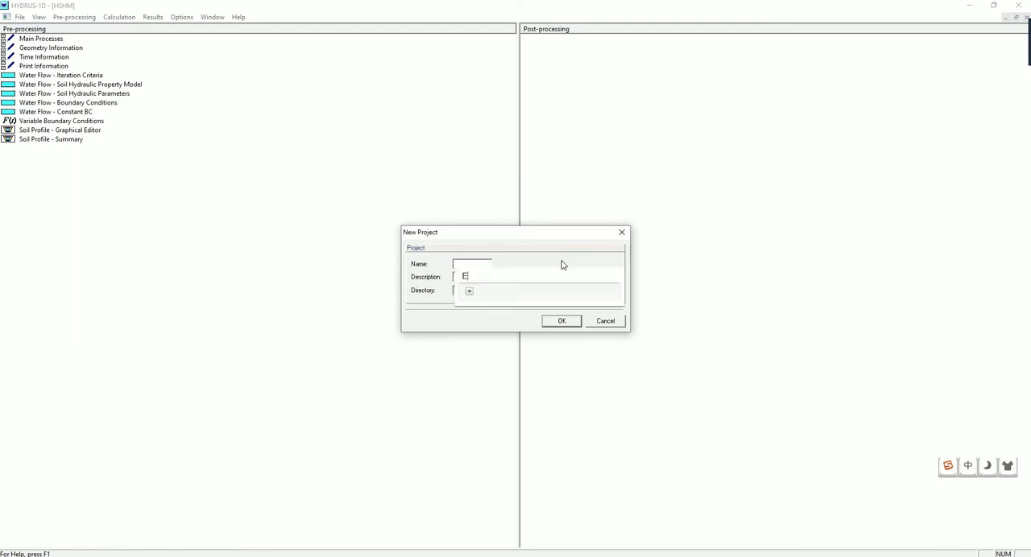
{"action": "type", "text": "Example1"}
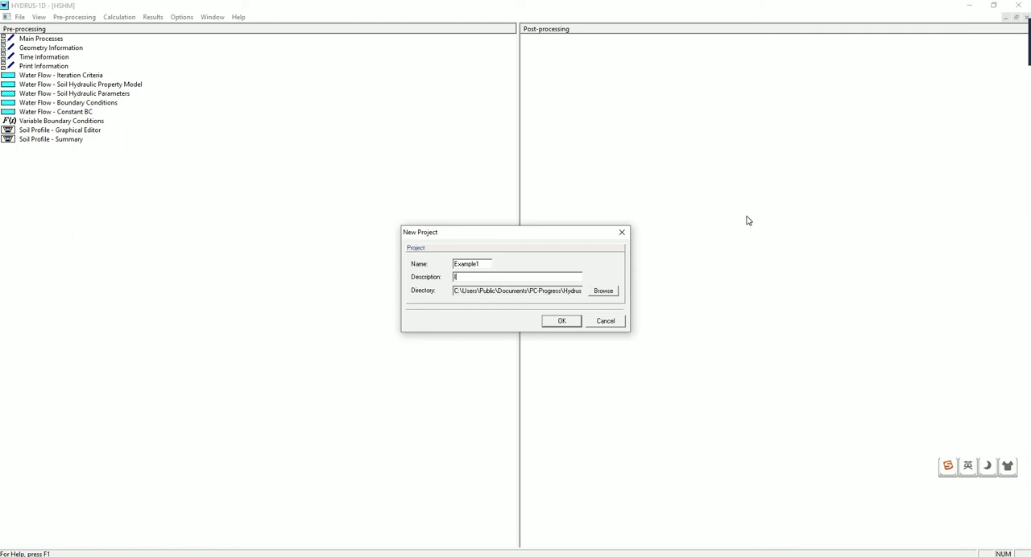
{"action": "type", "text": "Inil"}
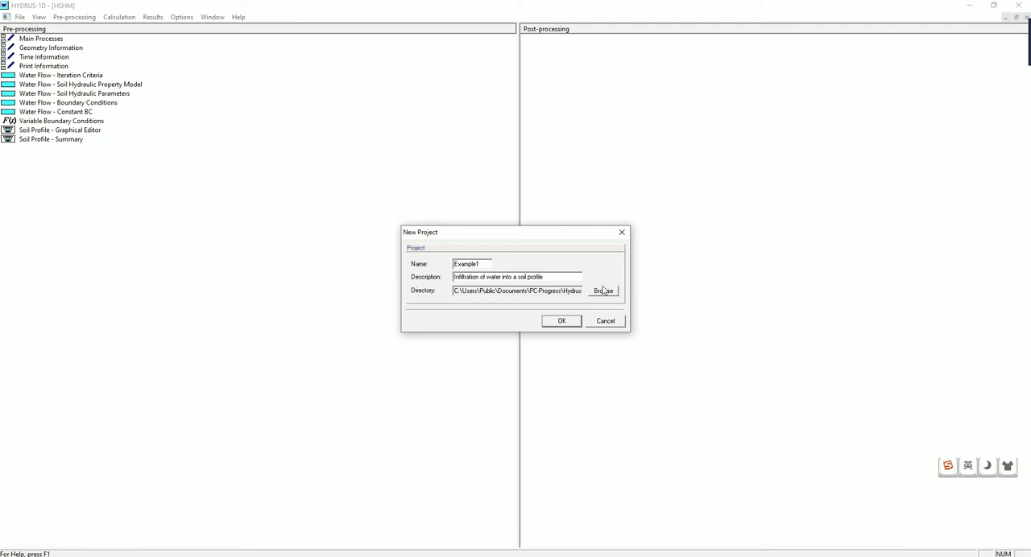
{"action": "mouse_move", "coordinate": [512, 294]}
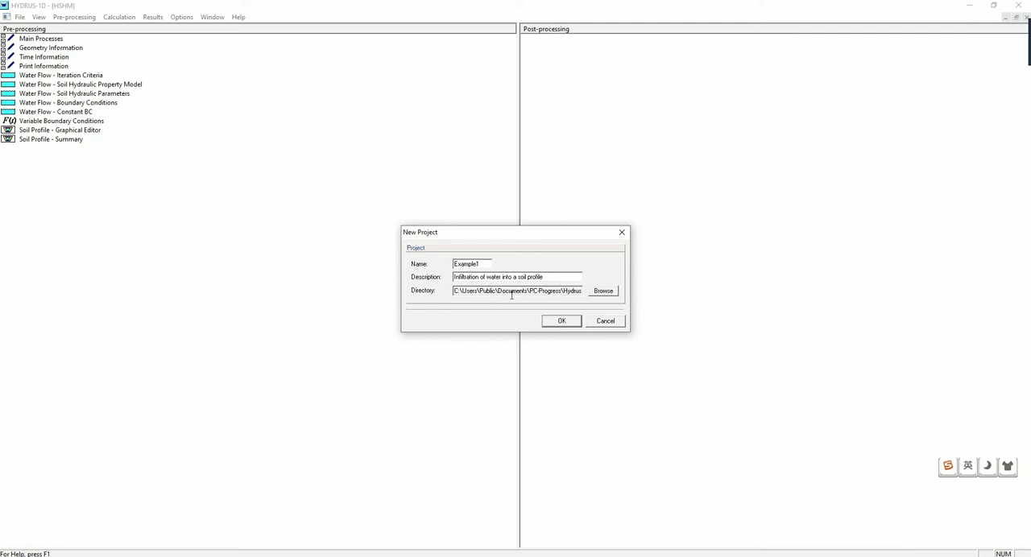
{"action": "left_click", "coordinate": [562, 321]}
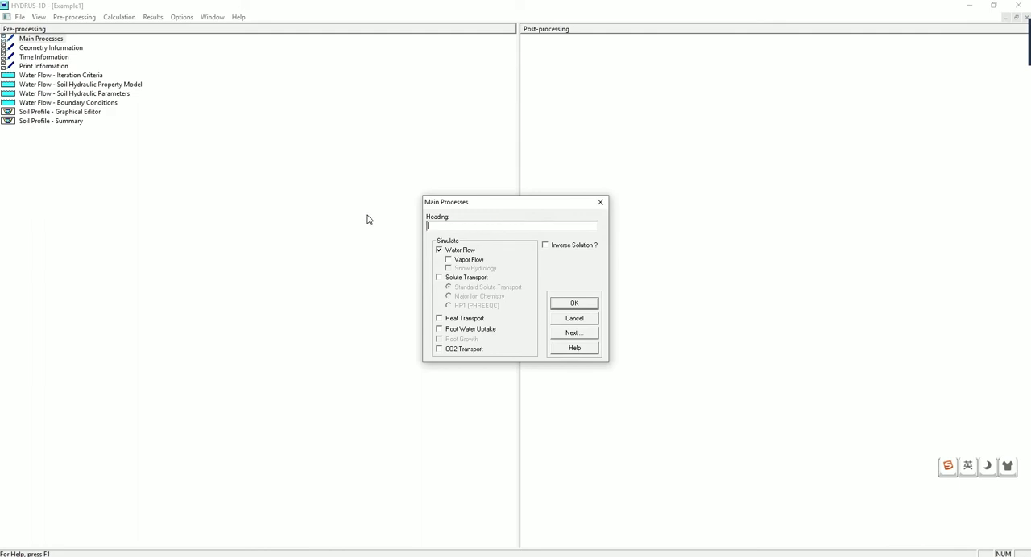
- Confirm Water Flow as the only process, close Geometry Information, and reopen Main Processes
{"action": "type", "text": "Infiltration of water into a soil profile"}
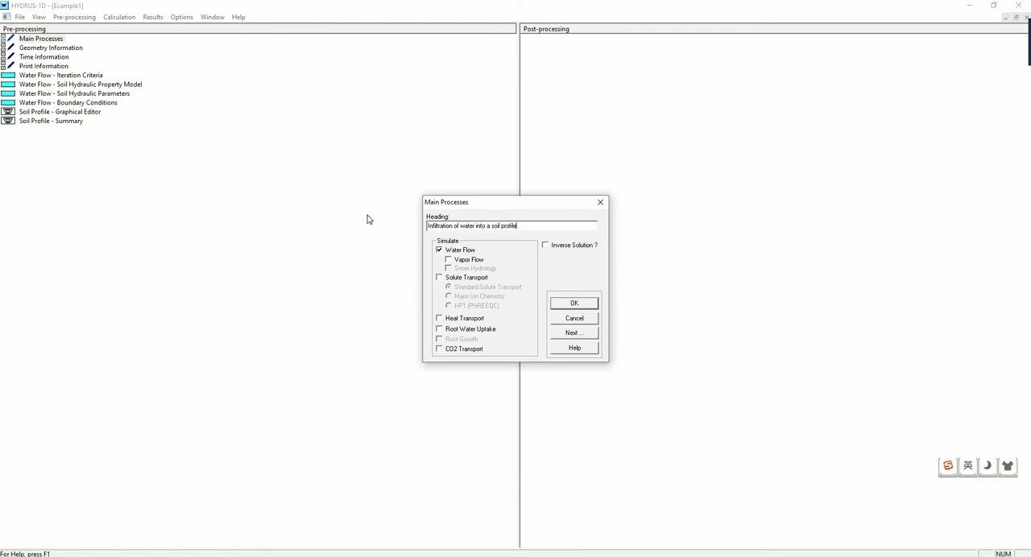
{"action": "left_click", "coordinate": [439, 250]}
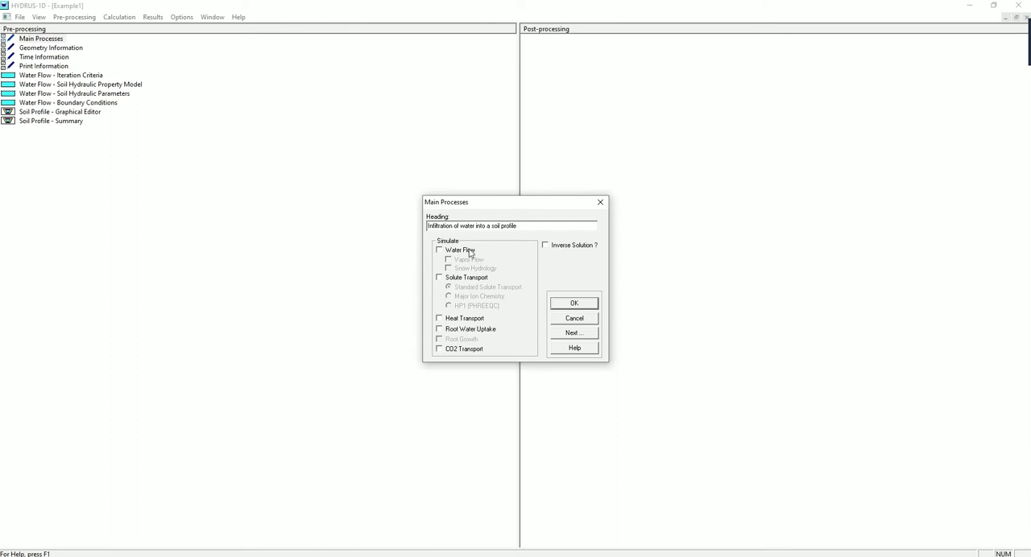
{"action": "left_click", "coordinate": [440, 249]}
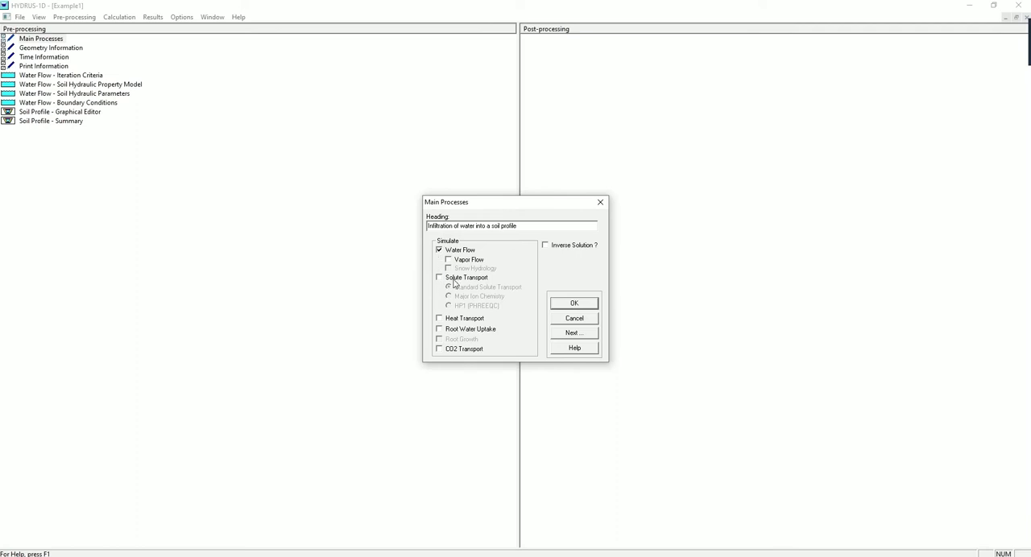
{"action": "mouse_move", "coordinate": [461, 282]}
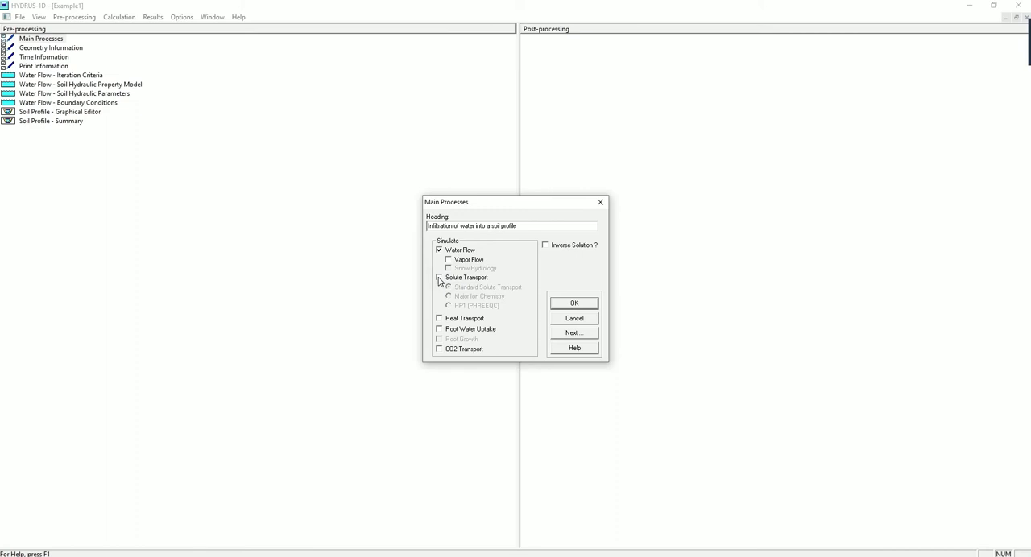
{"action": "left_click", "coordinate": [440, 277]}
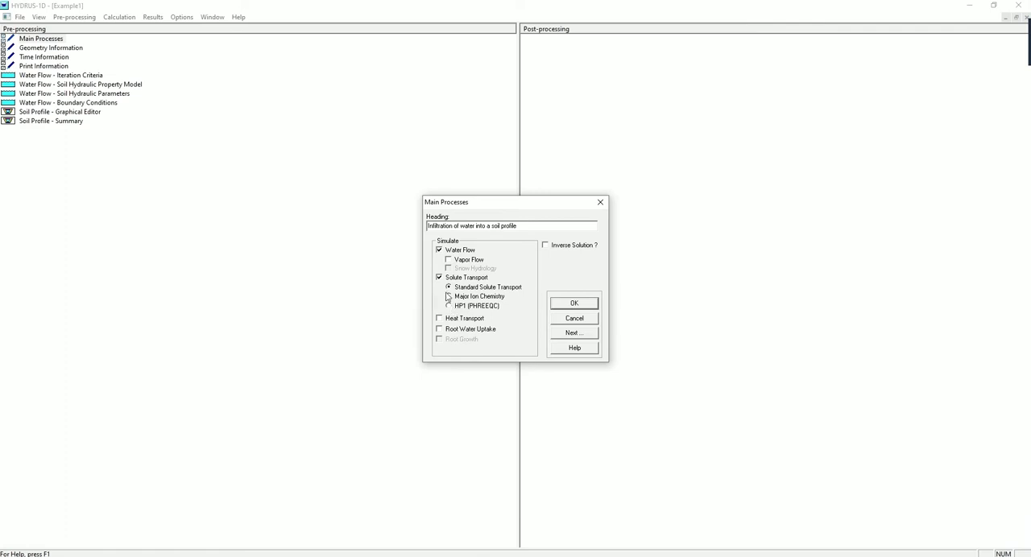
{"action": "left_click", "coordinate": [439, 277]}
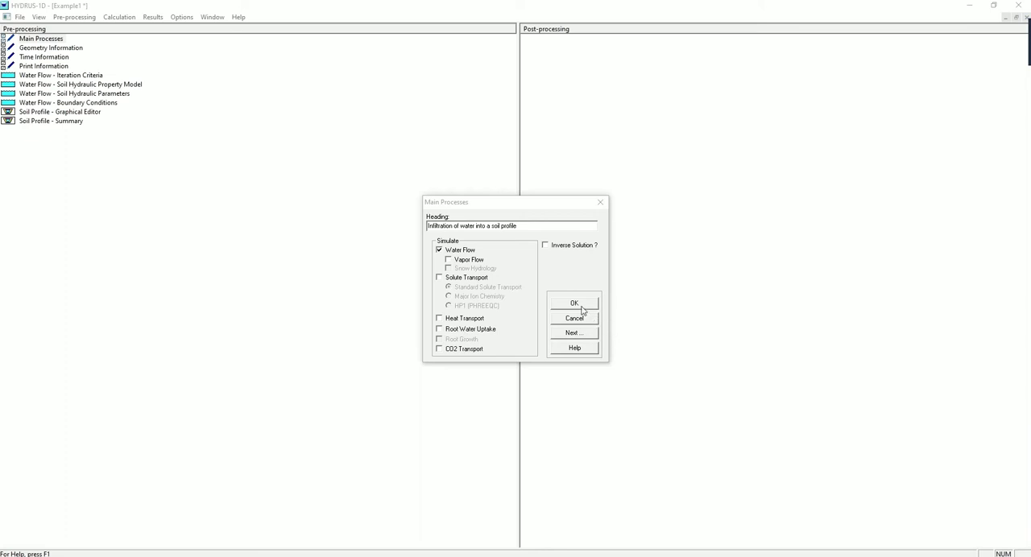
{"action": "left_click", "coordinate": [573, 304]}
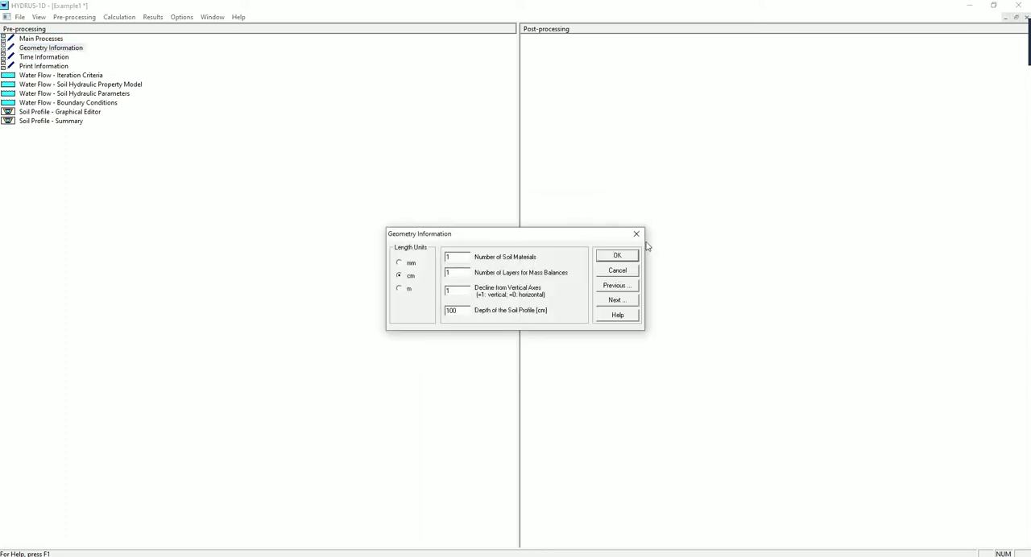
{"action": "left_click", "coordinate": [617, 255]}
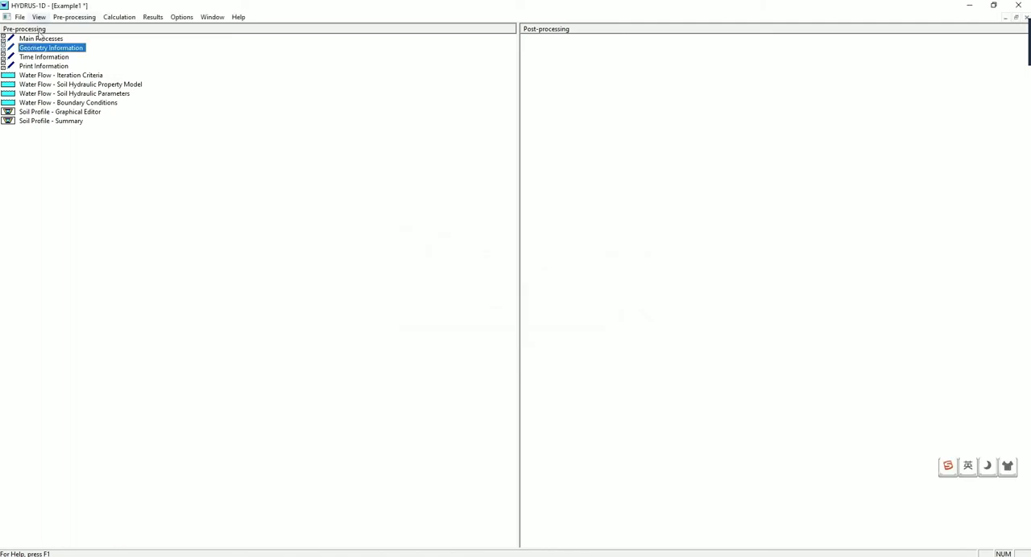
{"action": "double_click", "coordinate": [51, 48]}
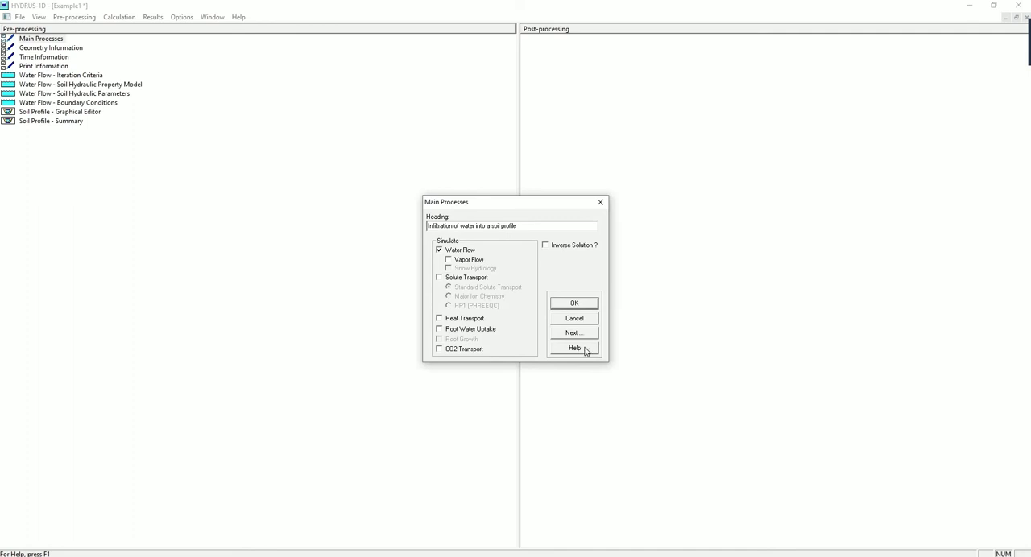
{"action": "left_click", "coordinate": [573, 348]}
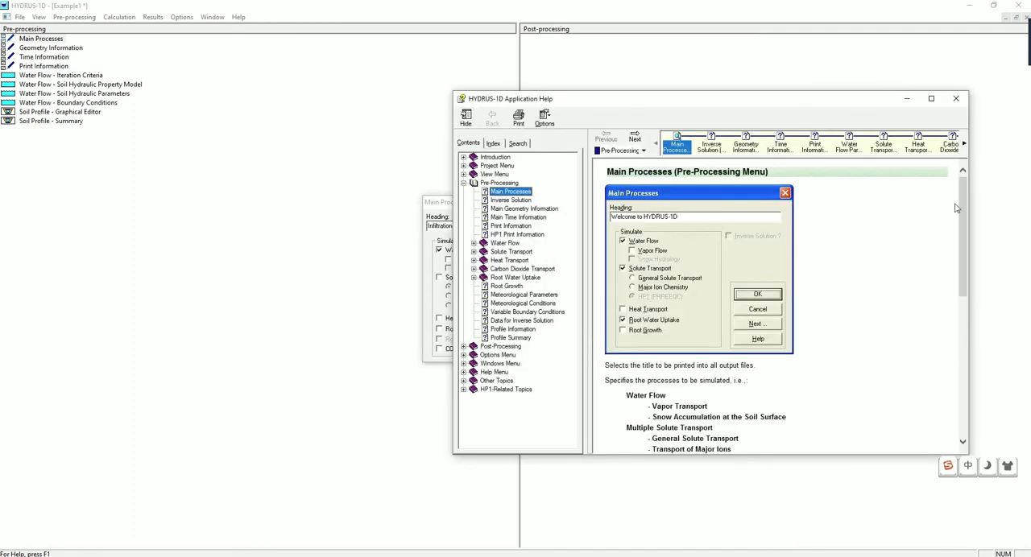
{"action": "scroll", "scroll_direction": "down", "scroll_amount": 3}
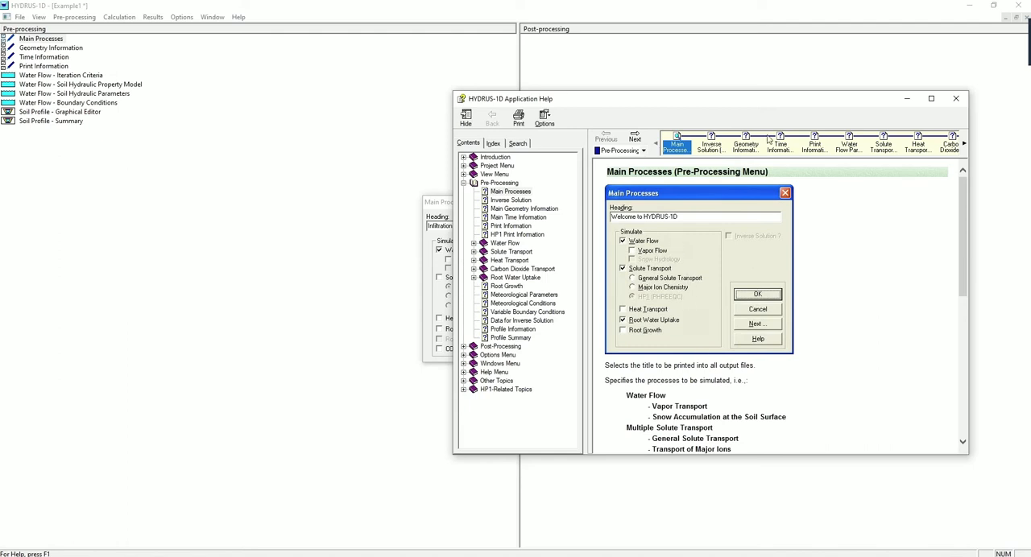
{"action": "left_click", "coordinate": [955, 98]}
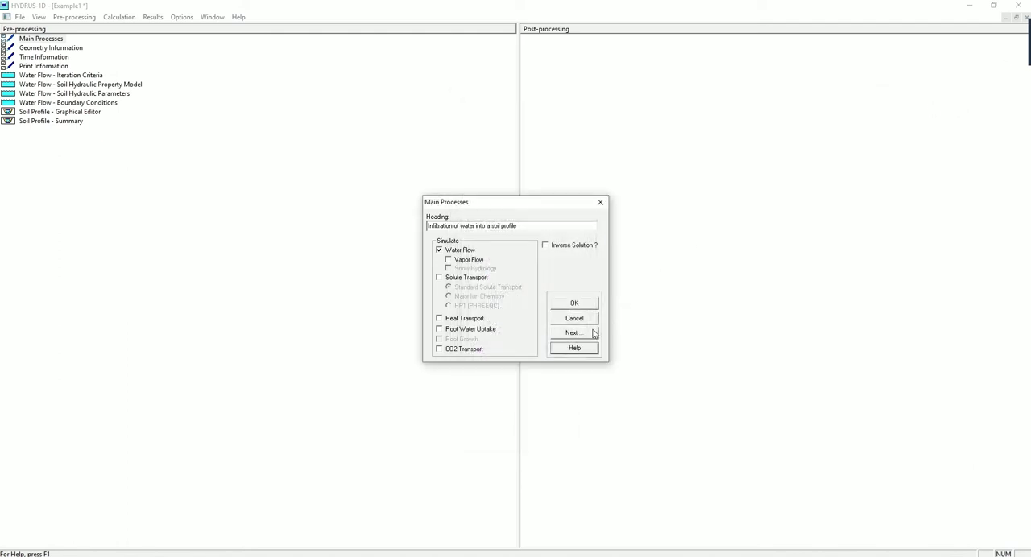
- Review the geometry defaults: one soil material, 100 cm profile depth in centimetres
{"action": "left_click", "coordinate": [573, 332]}
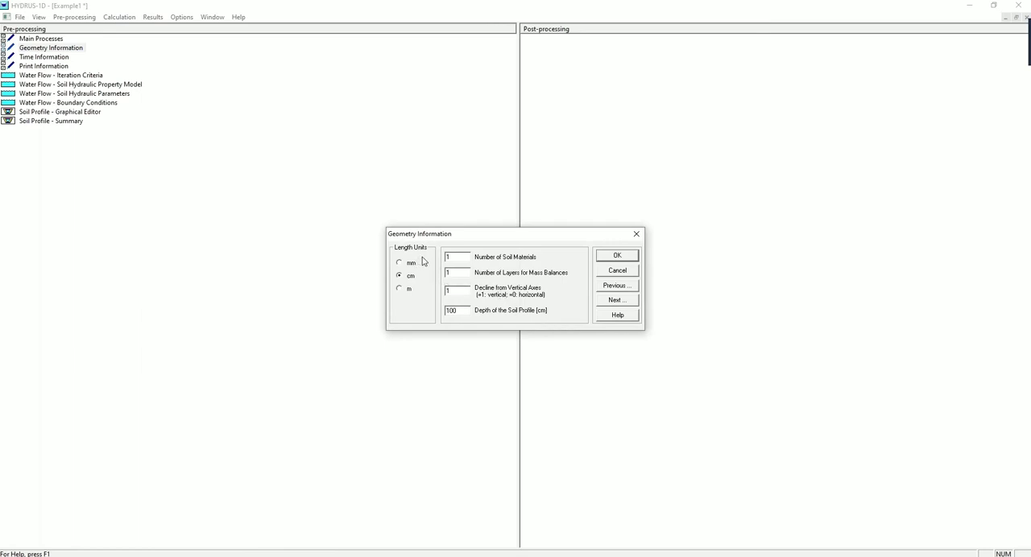
{"action": "mouse_move", "coordinate": [423, 287]}
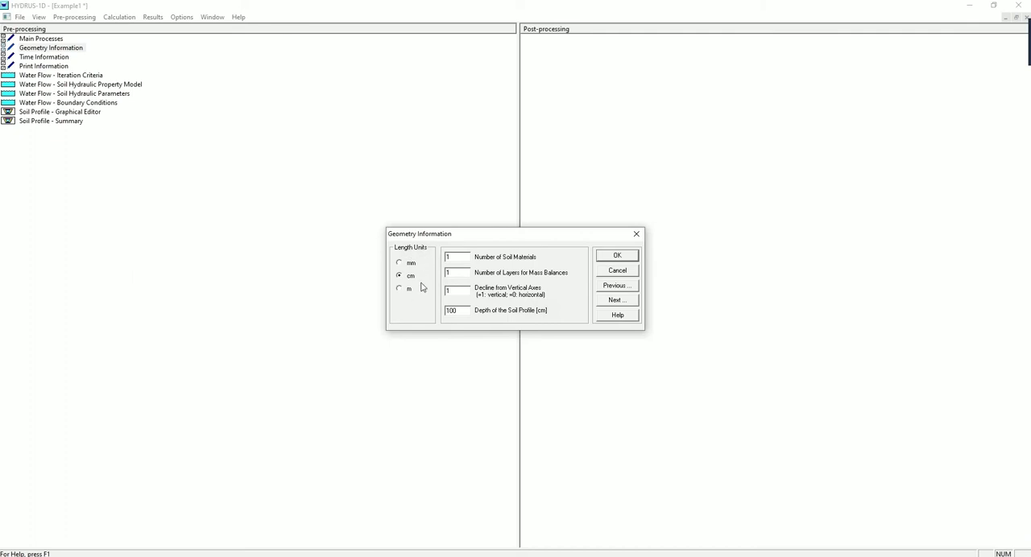
{"action": "mouse_move", "coordinate": [482, 264]}
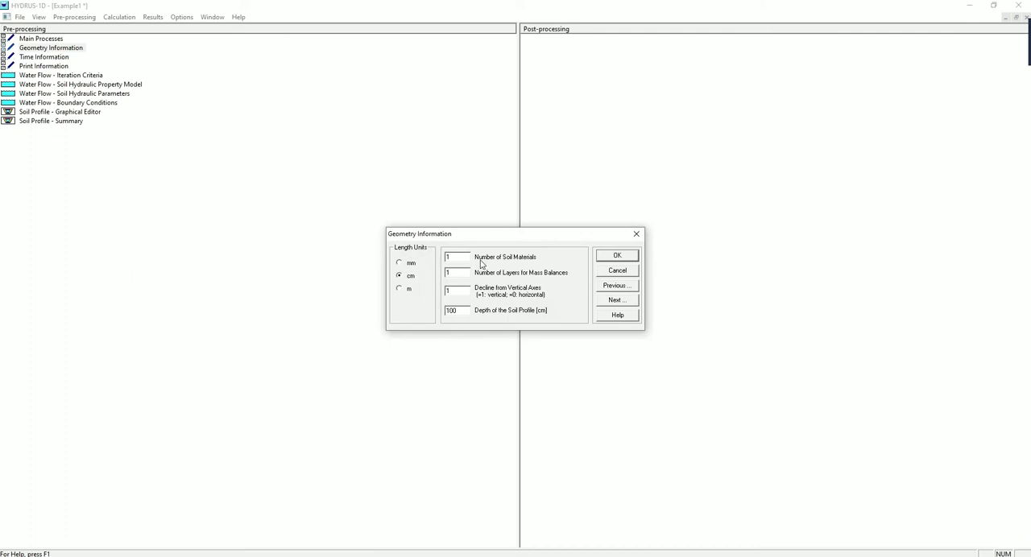
{"action": "mouse_move", "coordinate": [511, 301]}
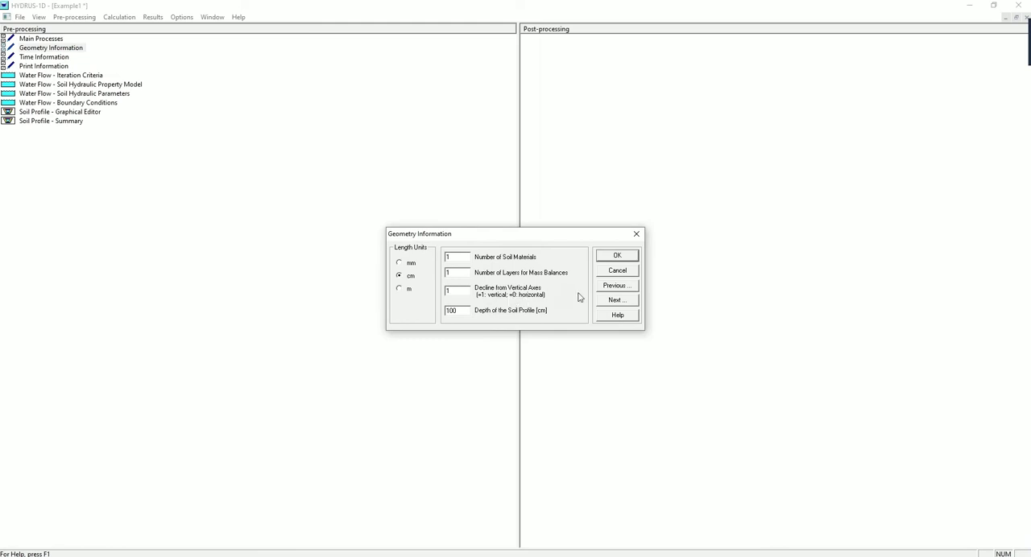
{"action": "left_click", "coordinate": [616, 299]}
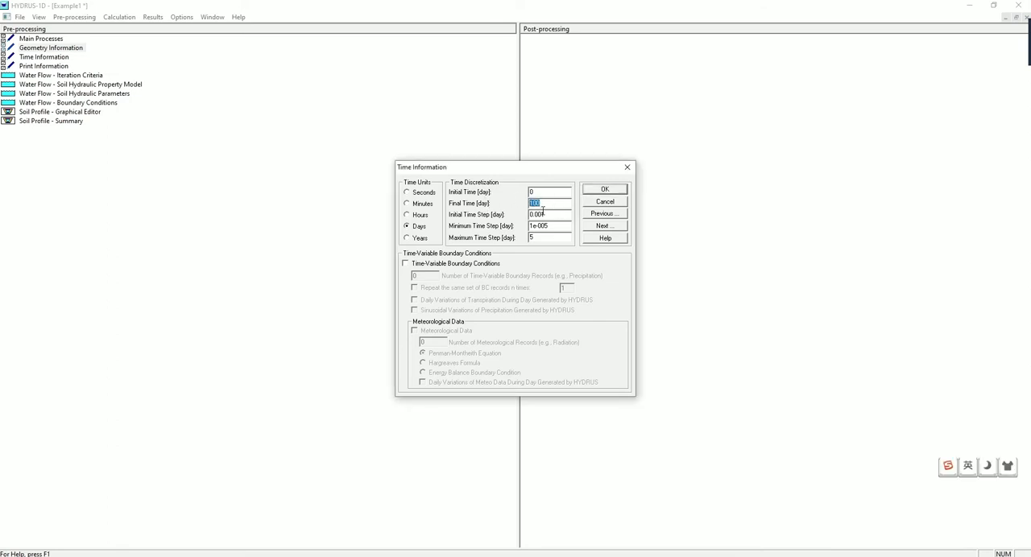
- Set Final Time 1 day and Initial Time Step 0.001, time-variable boundaries off
{"action": "type", "text": "1"}
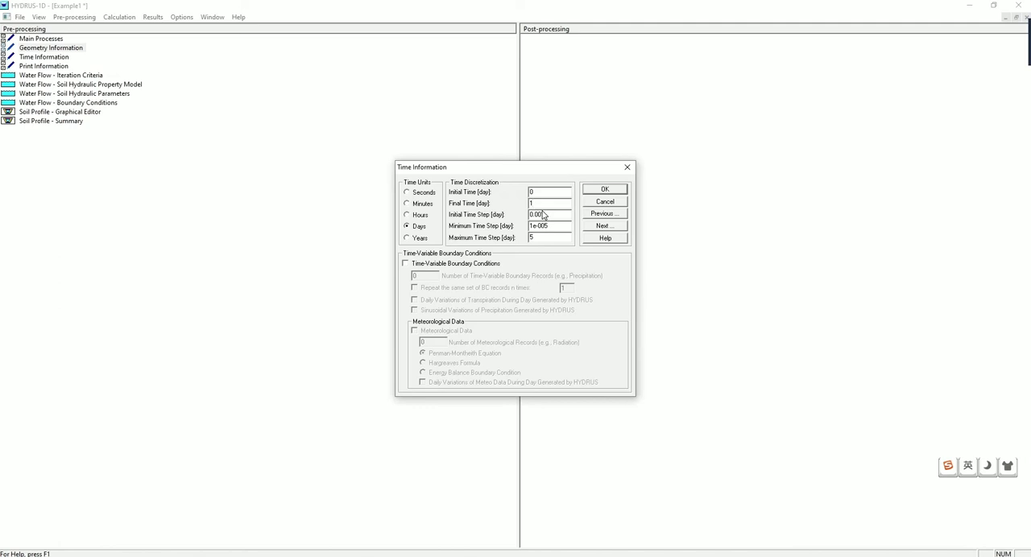
{"action": "type", "text": "0.001"}
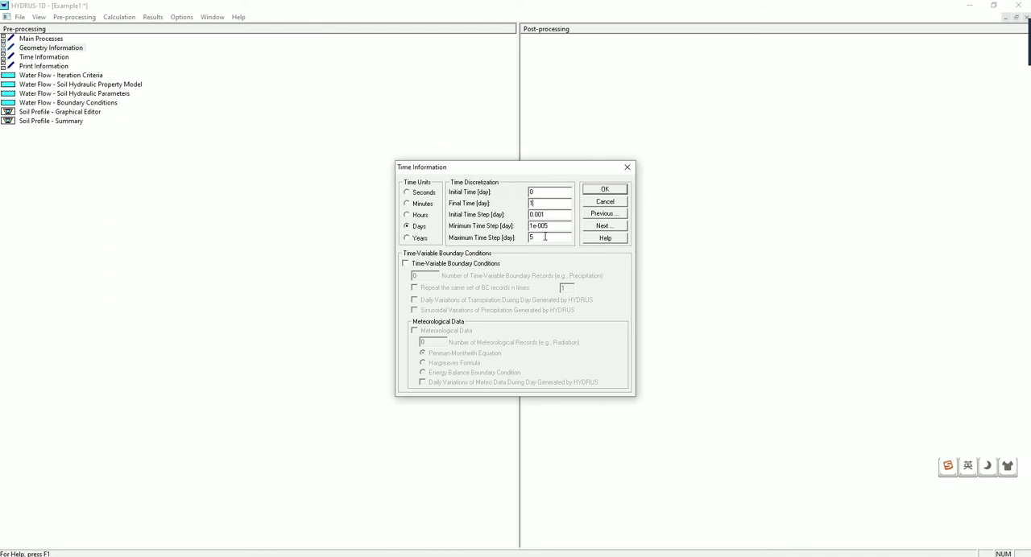
{"action": "mouse_move", "coordinate": [526, 268]}
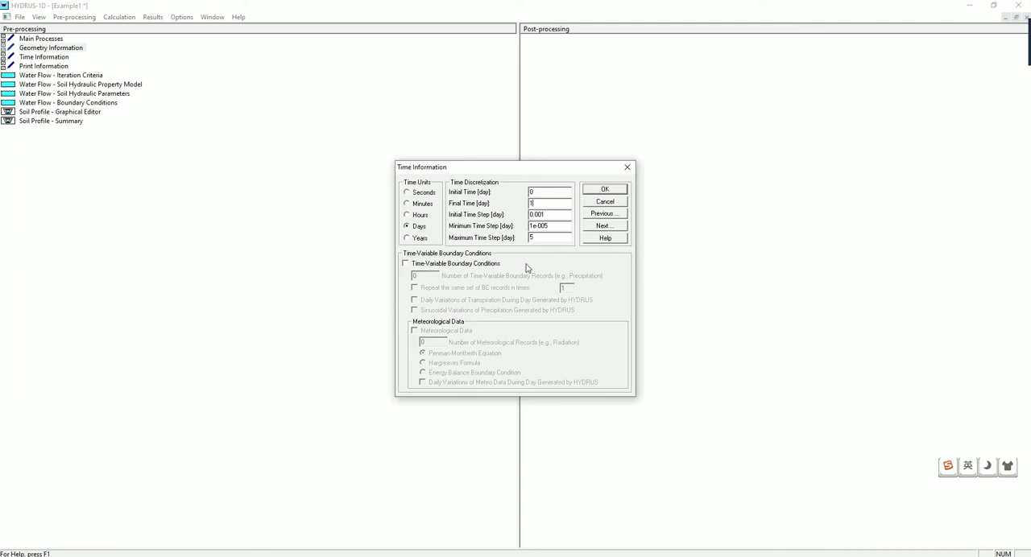
{"action": "mouse_move", "coordinate": [529, 265]}
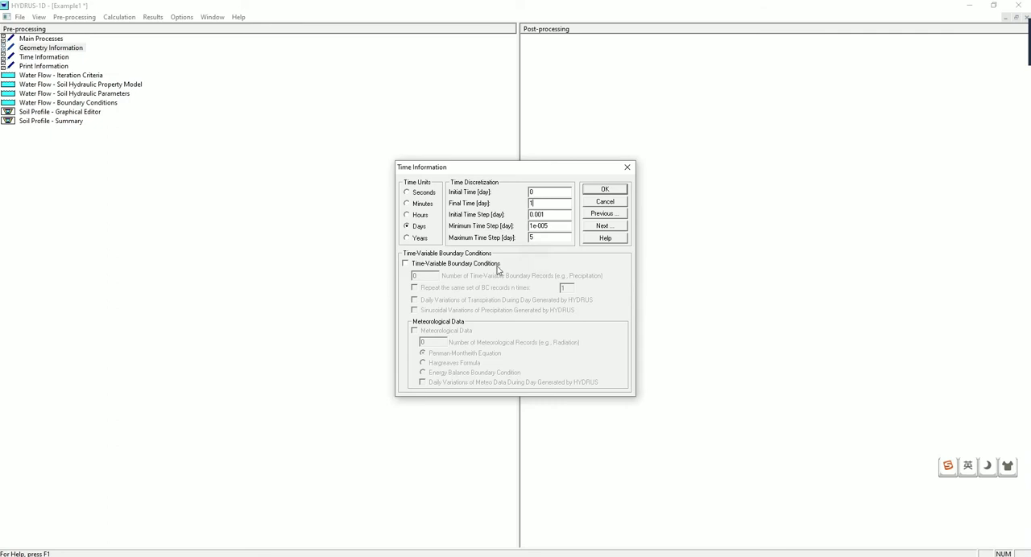
{"action": "left_click", "coordinate": [405, 263]}
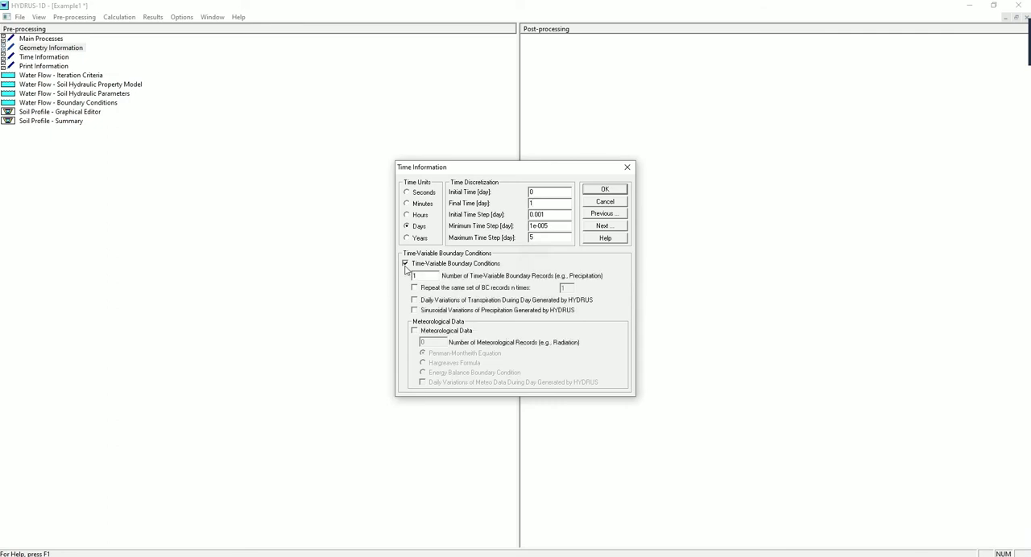
{"action": "left_click", "coordinate": [406, 263]}
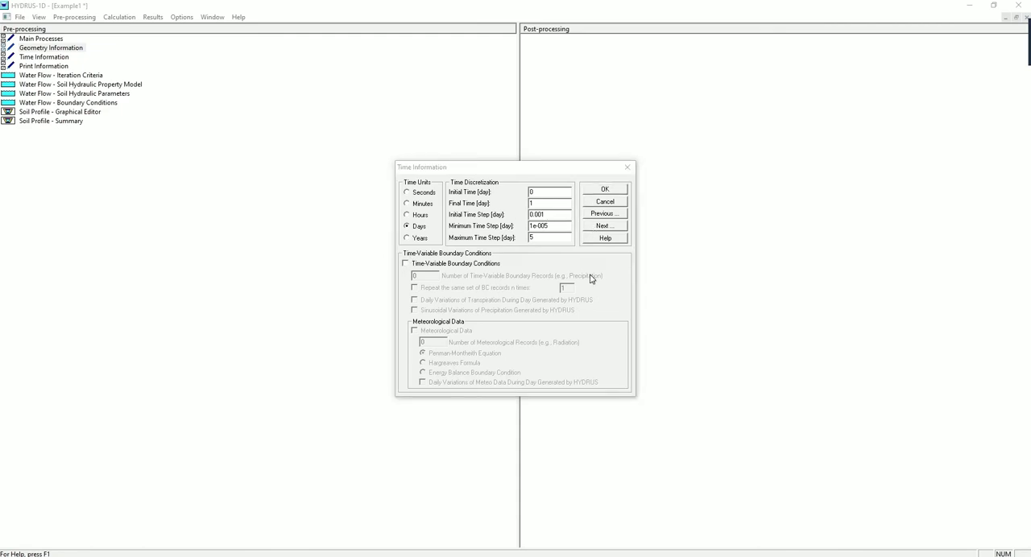
{"action": "mouse_move", "coordinate": [610, 228]}
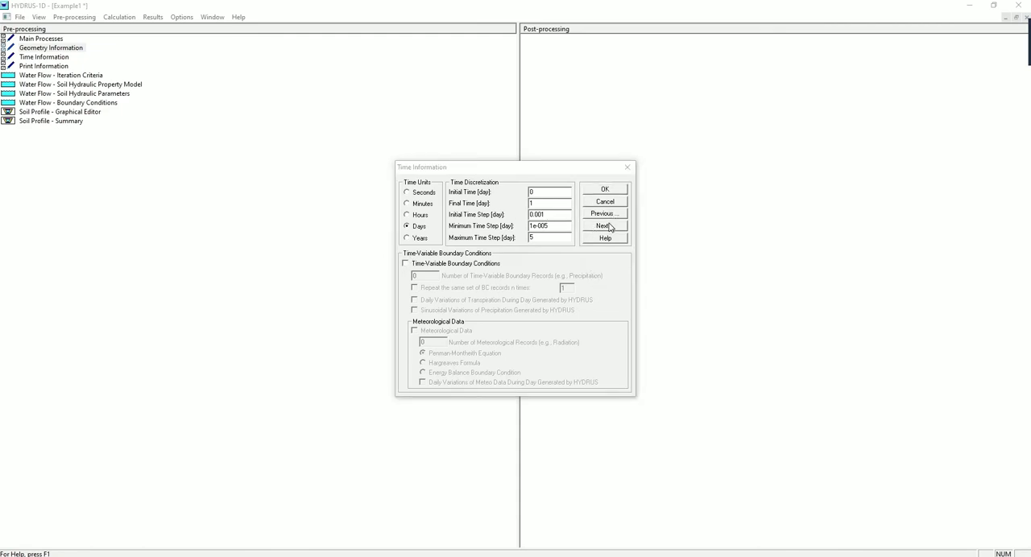
- Set 12 evenly spaced print times starting at 0.0833 day
{"action": "left_click", "coordinate": [604, 225]}
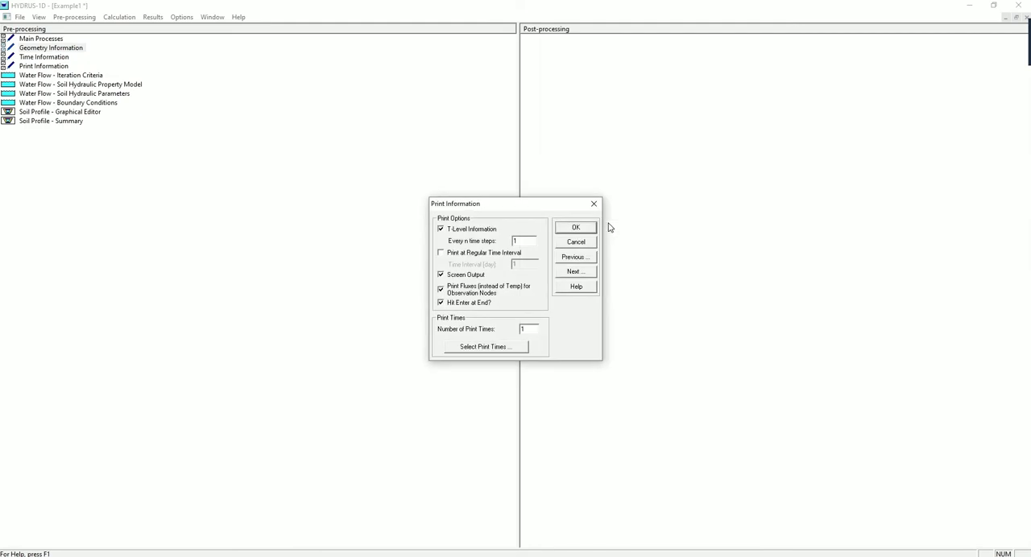
{"action": "mouse_move", "coordinate": [608, 228]}
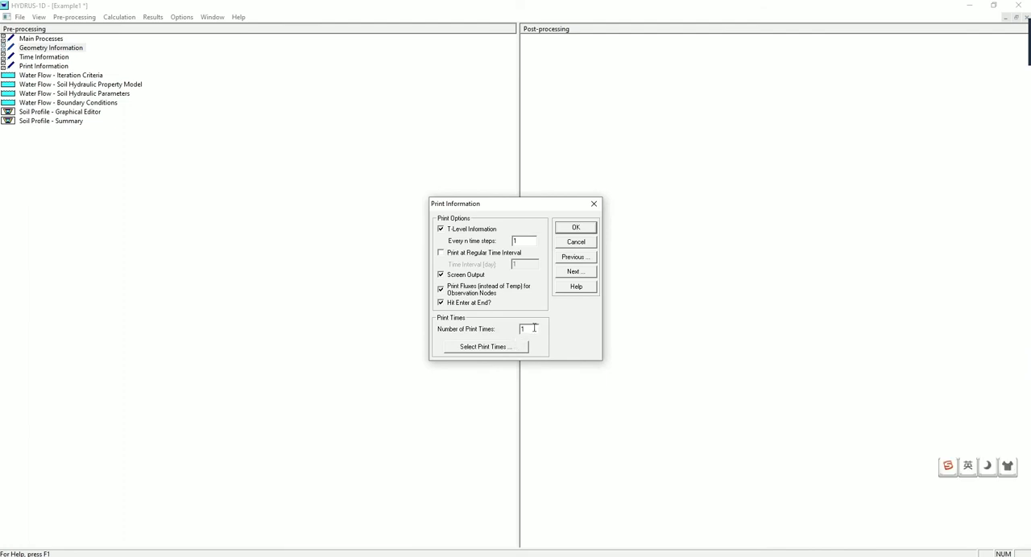
{"action": "type", "text": "12"}
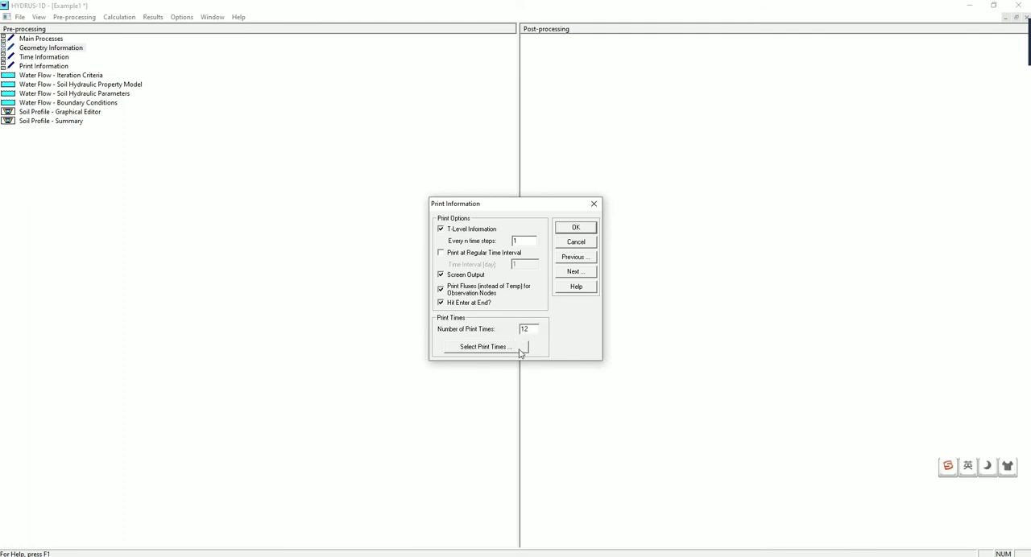
{"action": "left_click", "coordinate": [483, 346]}
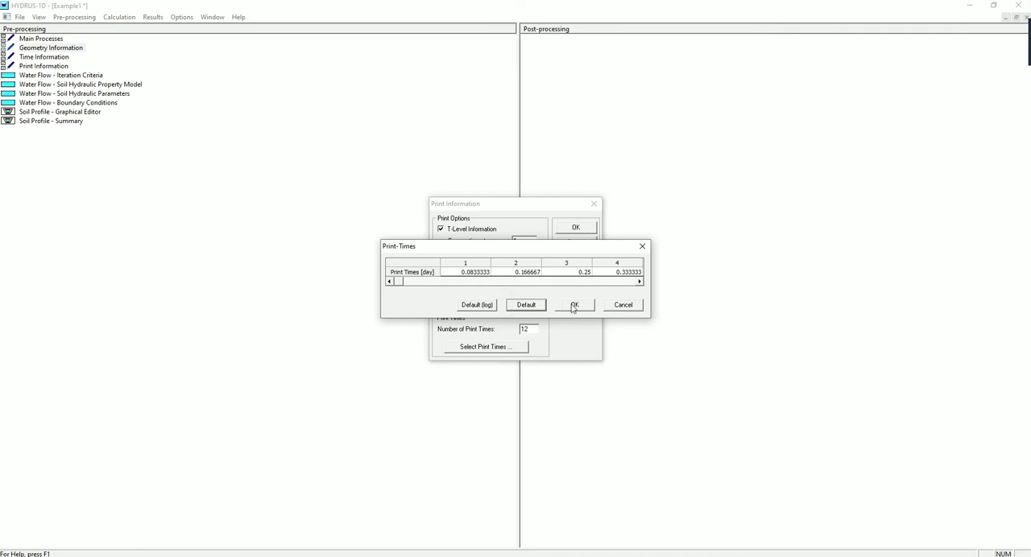
{"action": "left_click", "coordinate": [574, 305]}
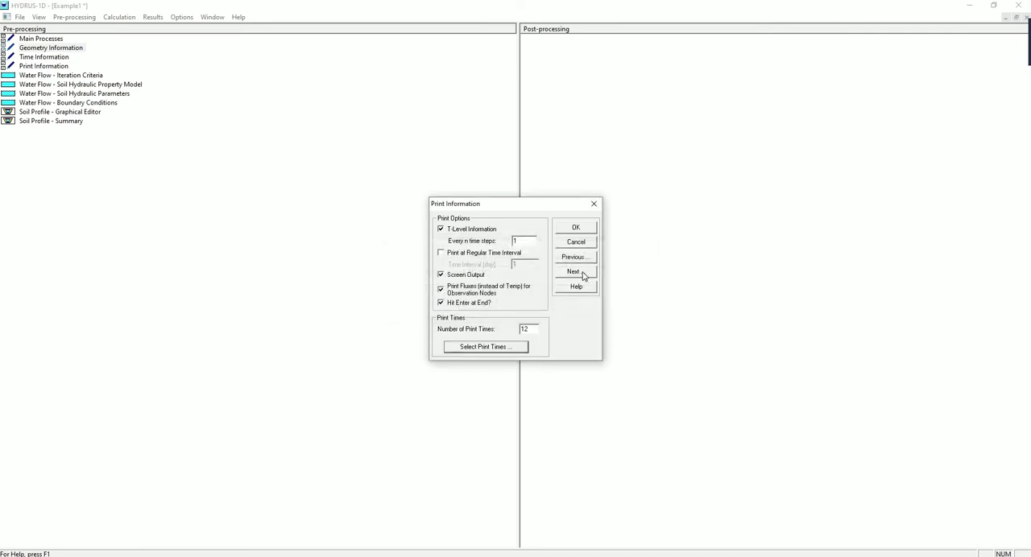
- Keep the default iteration tolerances and time step controls
{"action": "left_click", "coordinate": [575, 256]}
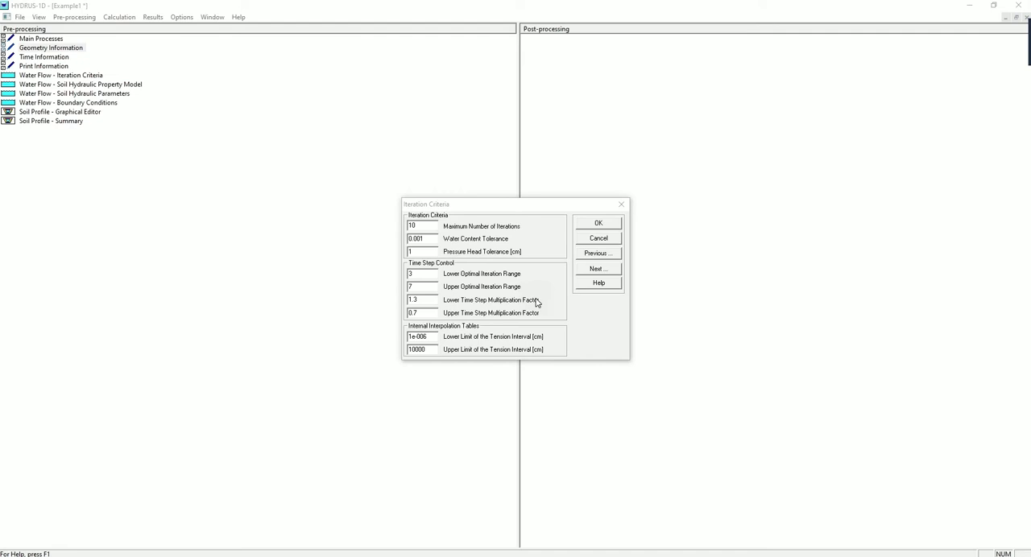
{"action": "left_click", "coordinate": [598, 268]}
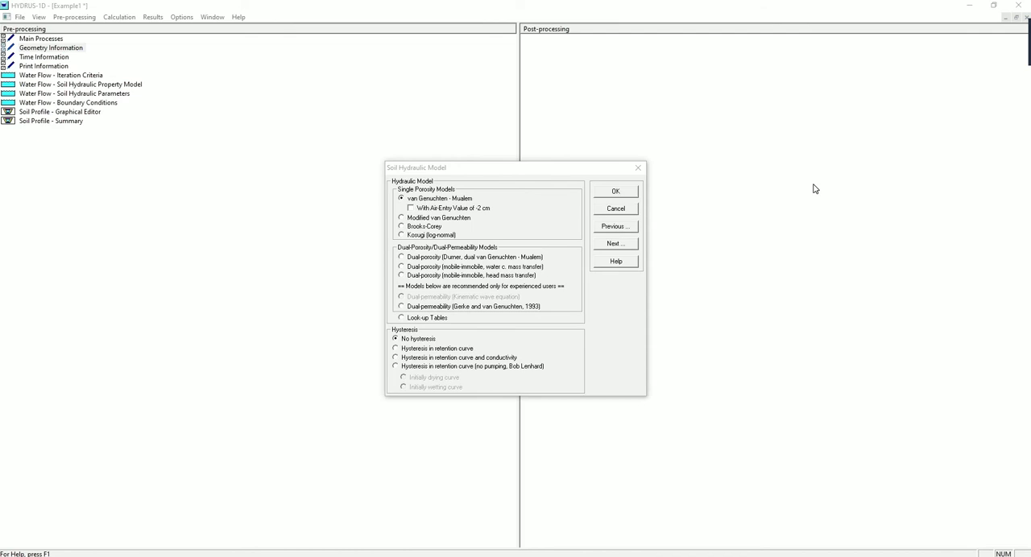
{"action": "mouse_move", "coordinate": [452, 219]}
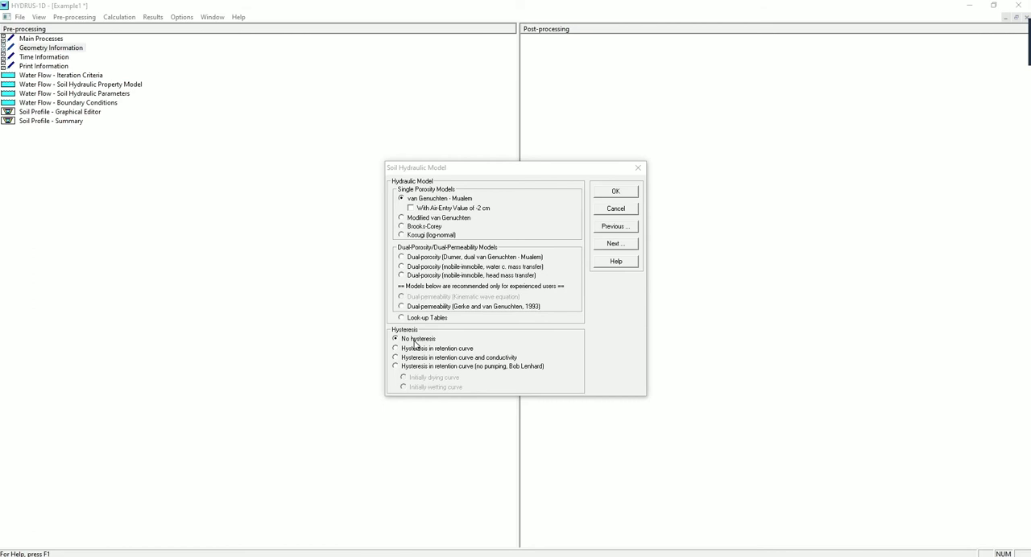
{"action": "mouse_move", "coordinate": [499, 244]}
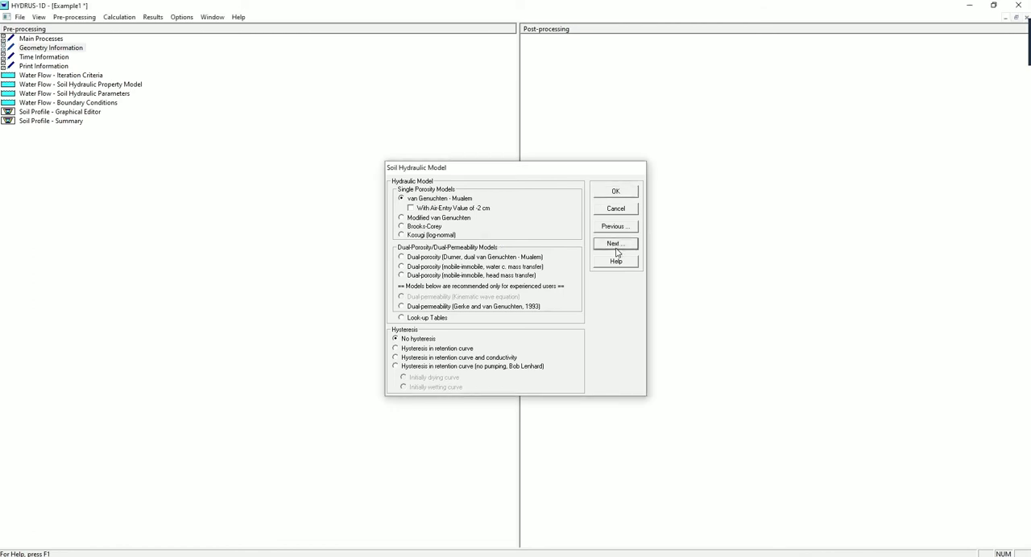
{"action": "left_click", "coordinate": [614, 244]}
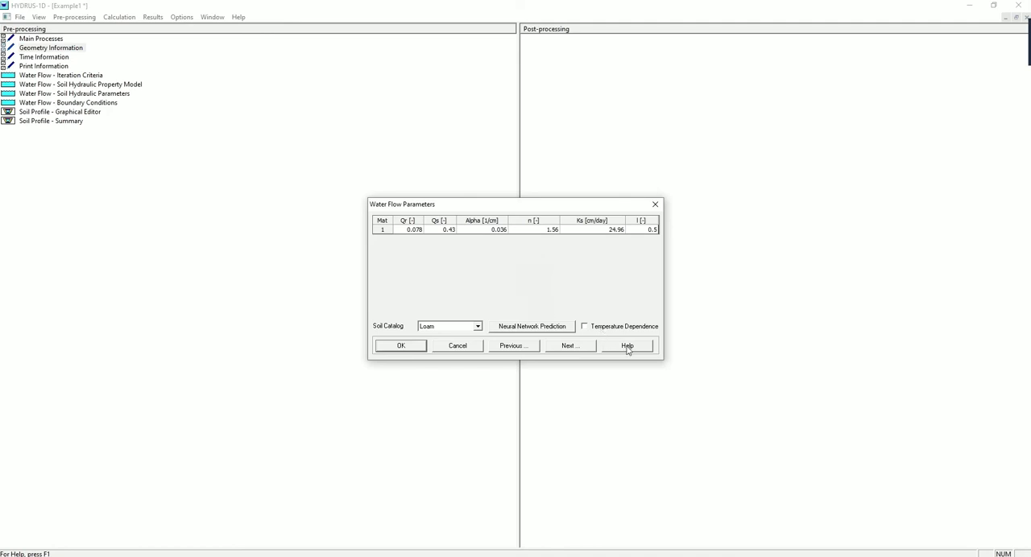
{"action": "left_click", "coordinate": [627, 345]}
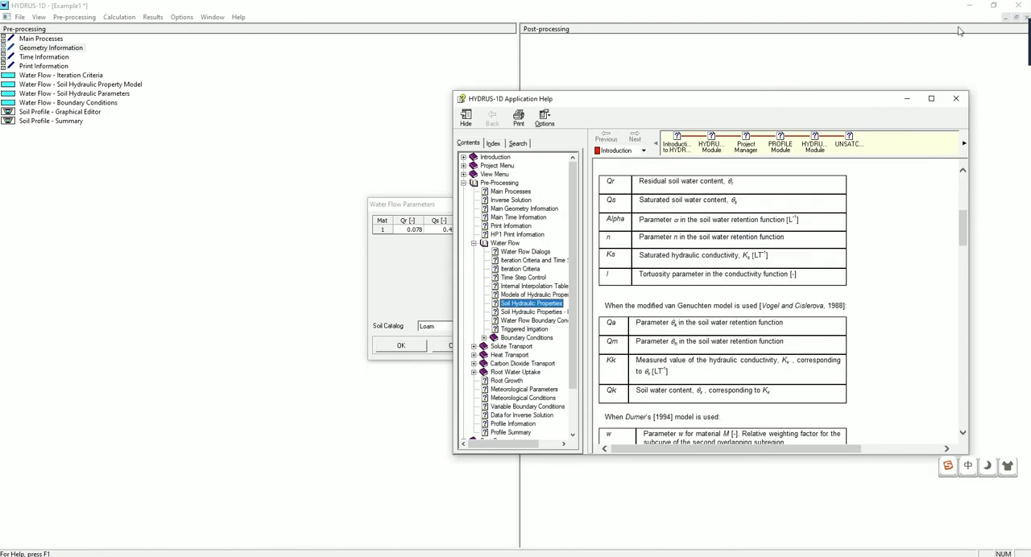
{"action": "left_click", "coordinate": [956, 98]}
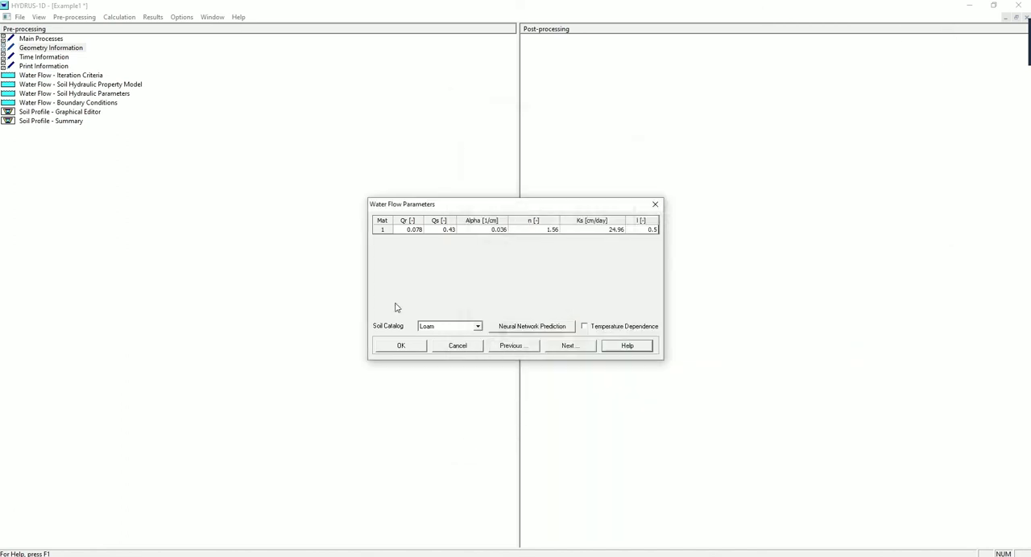
{"action": "left_click", "coordinate": [477, 326]}
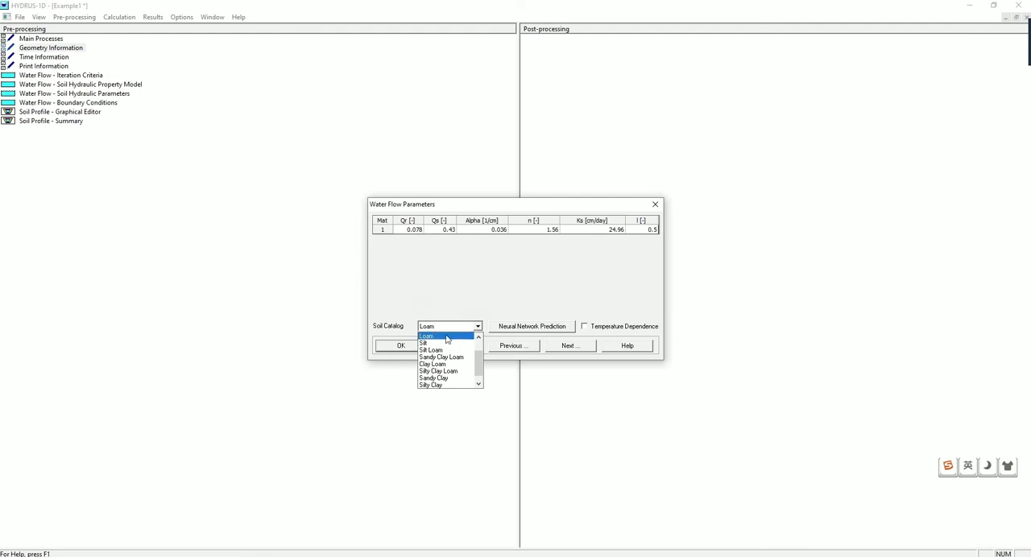
{"action": "left_click", "coordinate": [426, 336]}
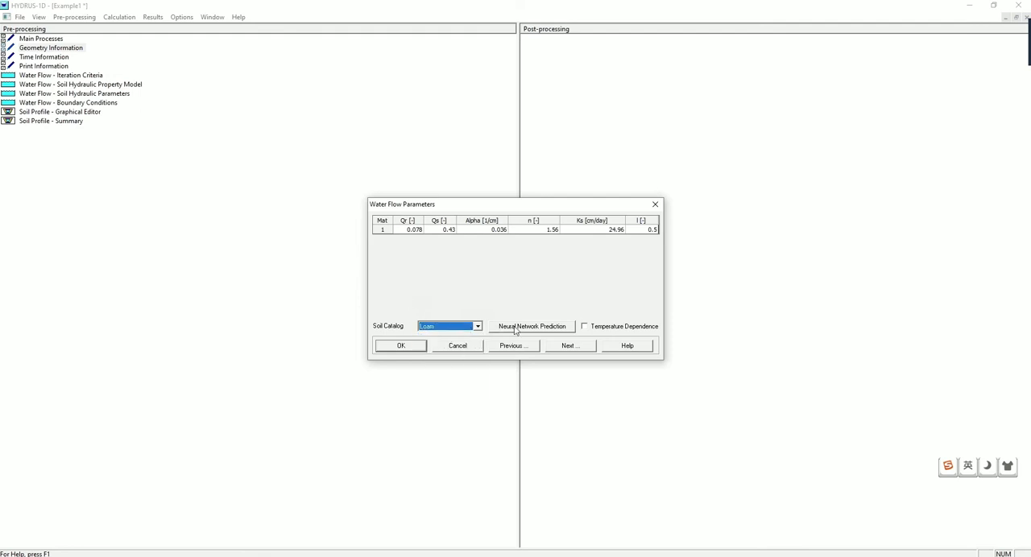
{"action": "left_click", "coordinate": [530, 326]}
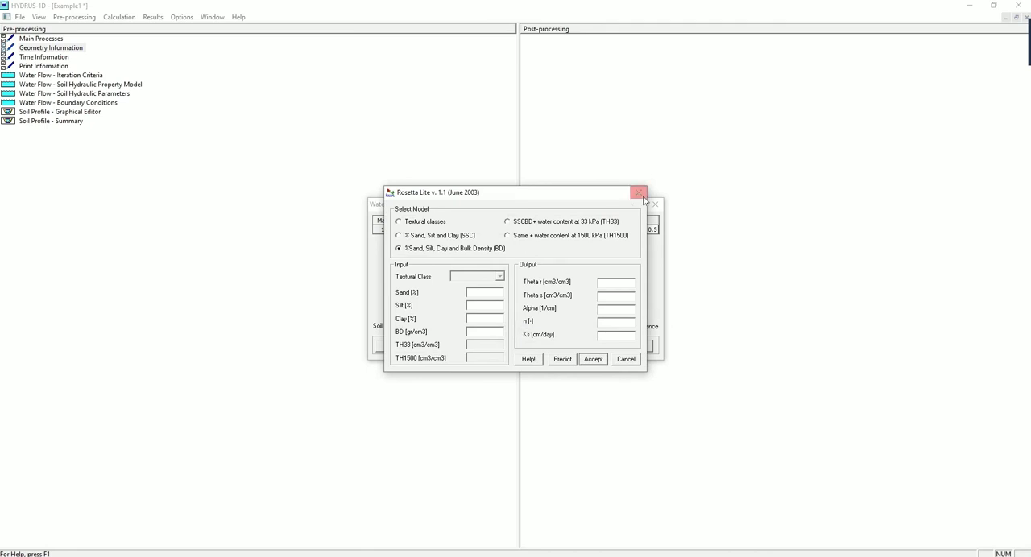
{"action": "mouse_move", "coordinate": [638, 193]}
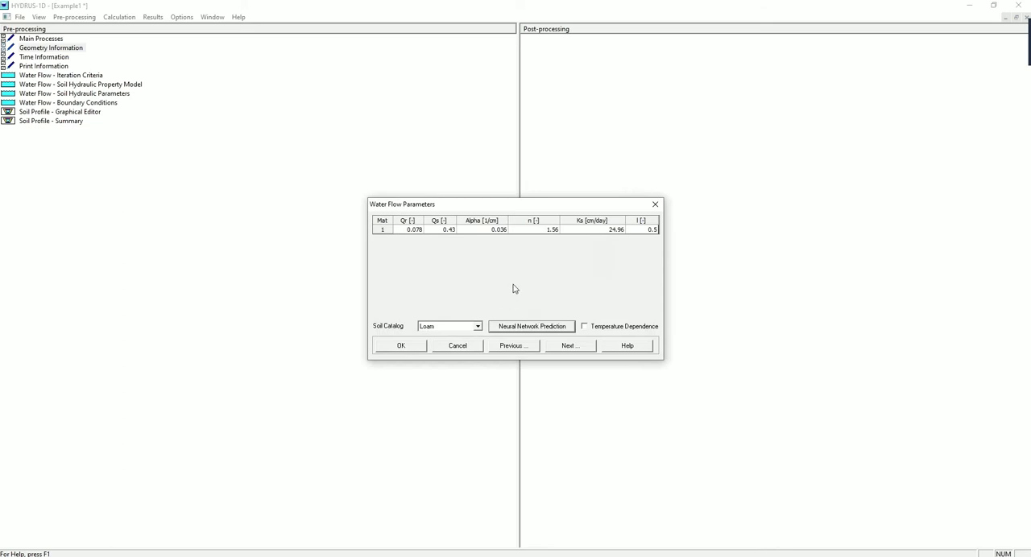
{"action": "mouse_move", "coordinate": [581, 347]}
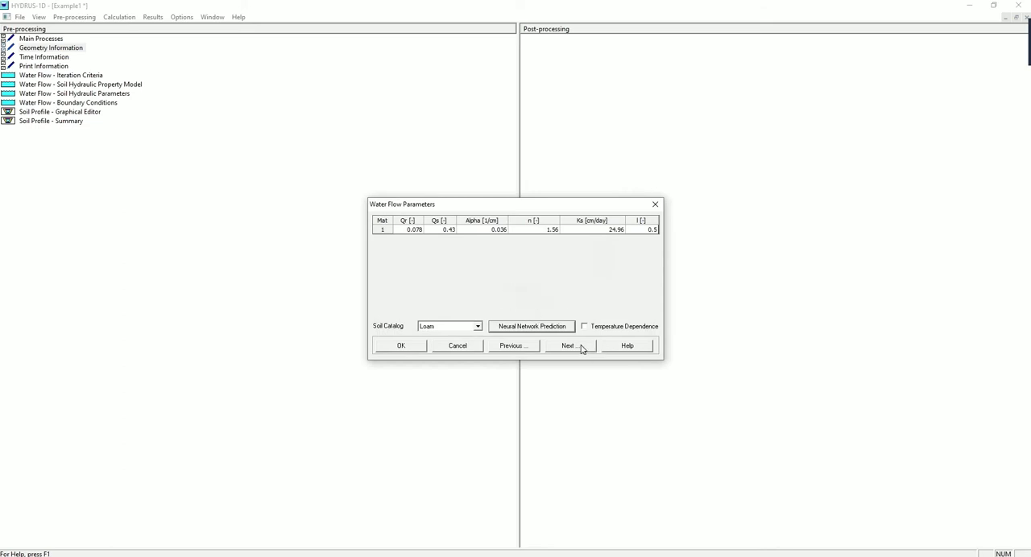
- Keep Constant Pressure Head at the top and Free Drainage at the bottom boundary
{"action": "left_click", "coordinate": [568, 346]}
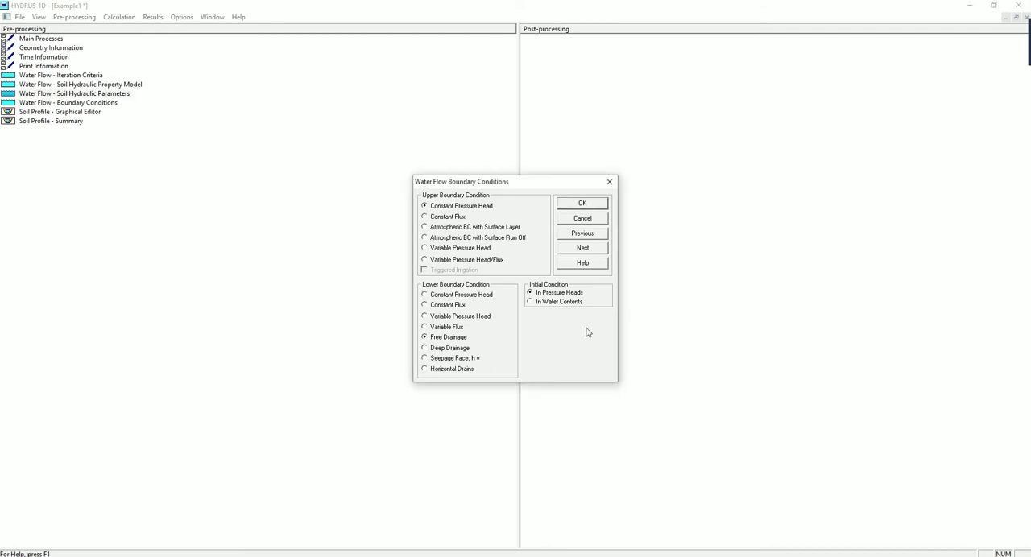
{"action": "left_click", "coordinate": [581, 202]}
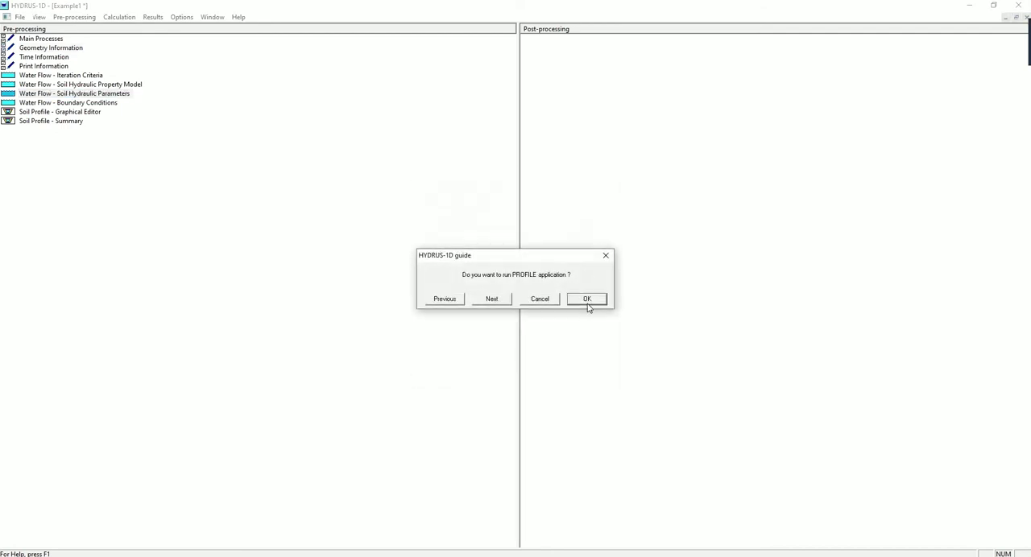
- Save Example1, launch the profile editor, and show the initial pressure head distribution
{"action": "left_click", "coordinate": [586, 298]}
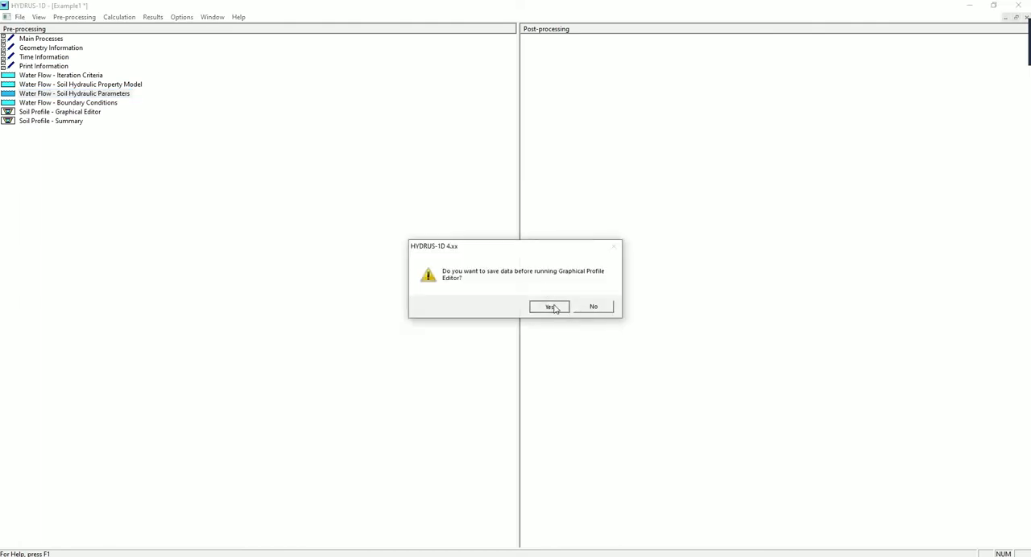
{"action": "left_click", "coordinate": [550, 307]}
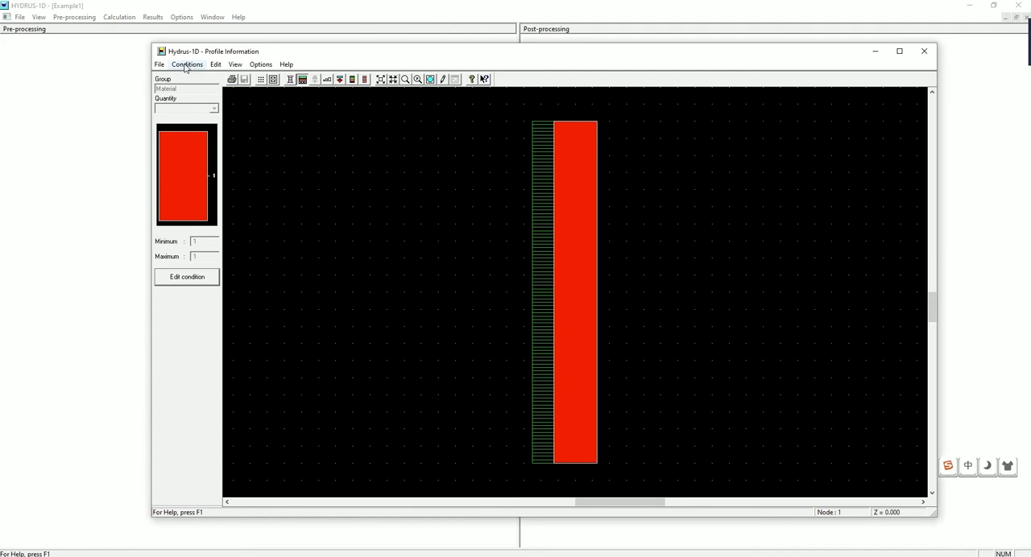
{"action": "mouse_move", "coordinate": [199, 67]}
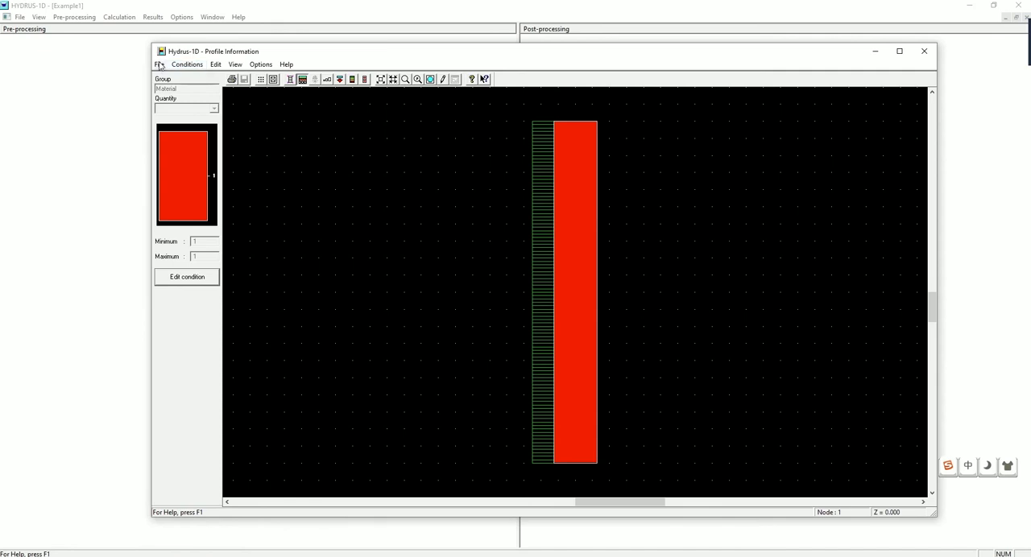
{"action": "left_click", "coordinate": [187, 64]}
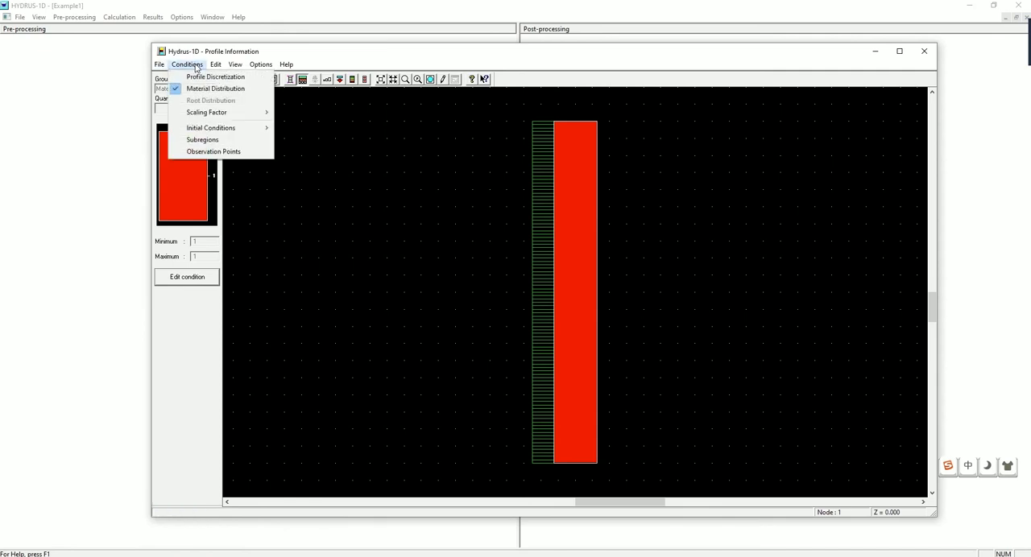
{"action": "mouse_move", "coordinate": [211, 128]}
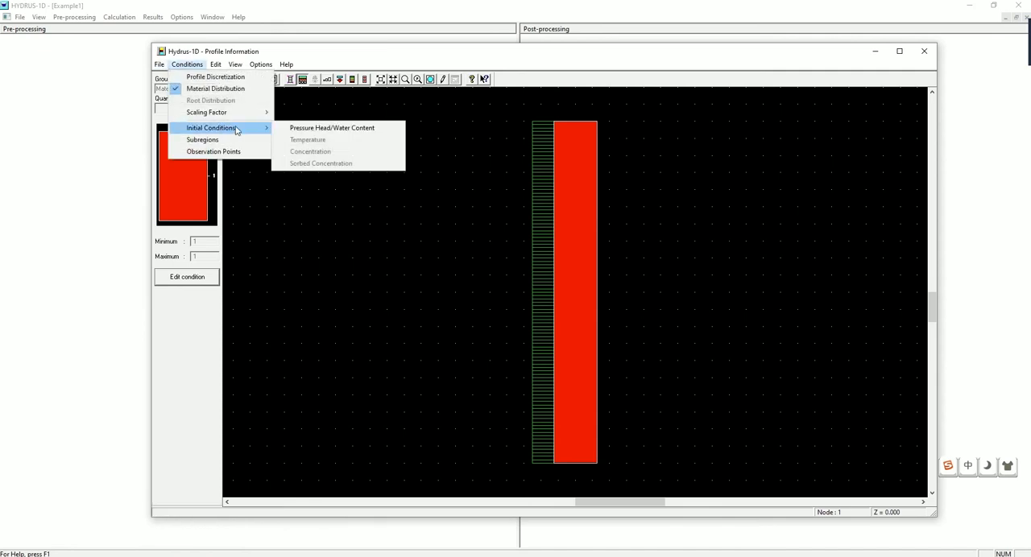
{"action": "left_click", "coordinate": [332, 127]}
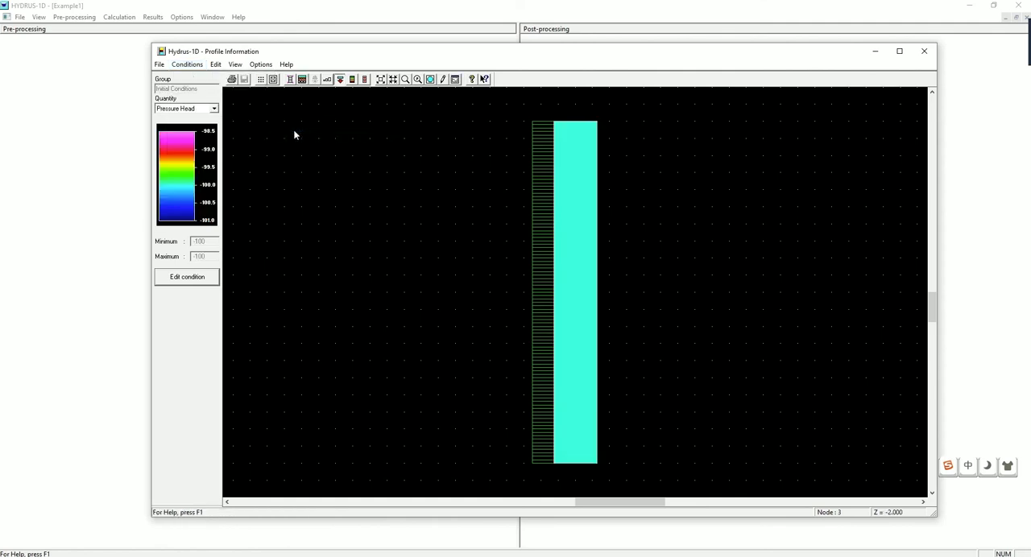
- Set the top node's initial pressure head to 1, leaving the profile at -100
{"action": "left_click", "coordinate": [186, 276]}
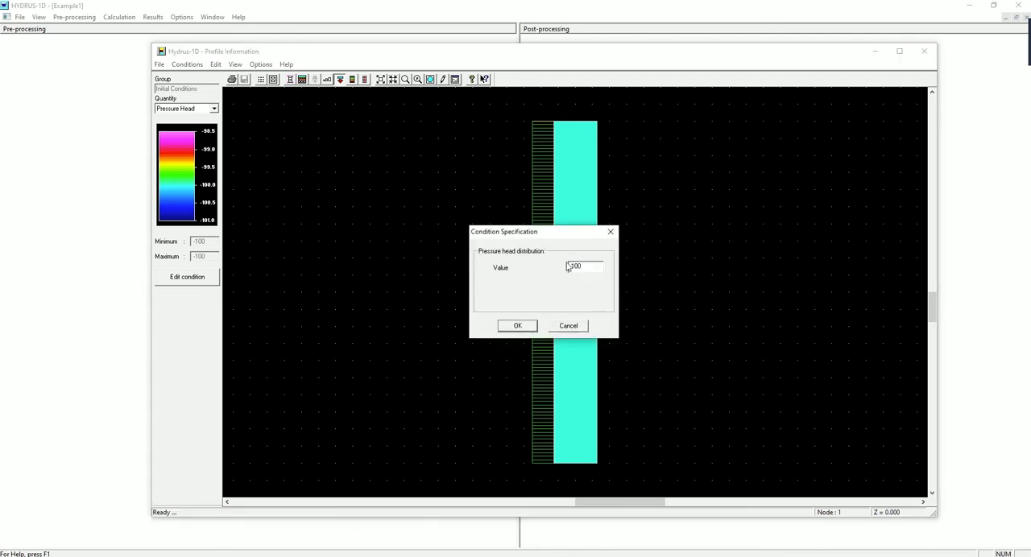
{"action": "triple_click", "coordinate": [582, 267]}
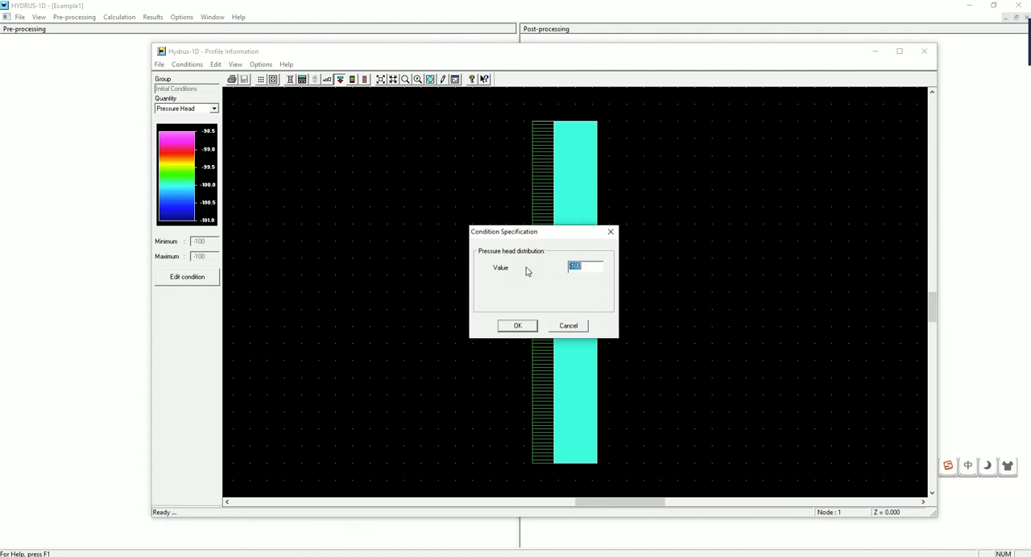
{"action": "type", "text": "1"}
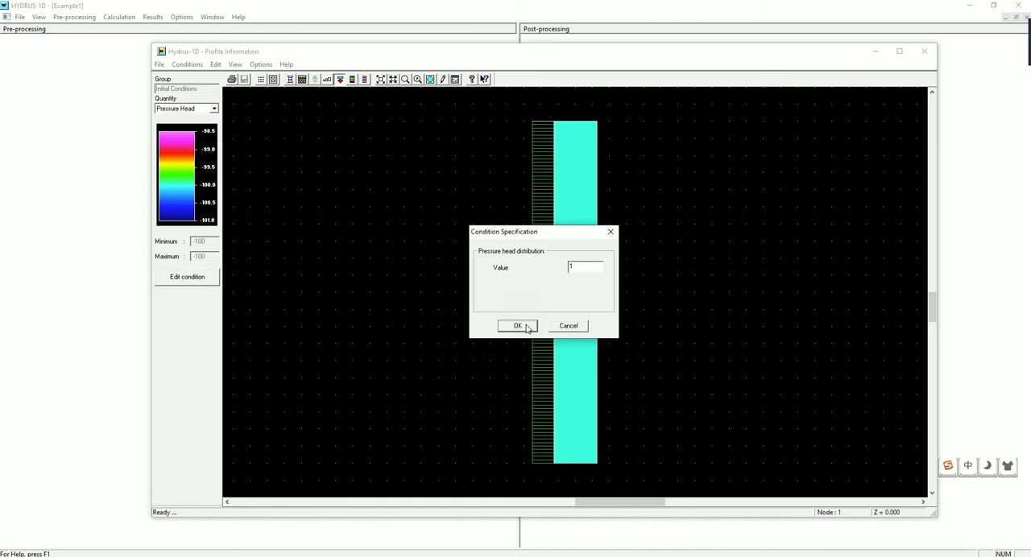
{"action": "left_click", "coordinate": [517, 325]}
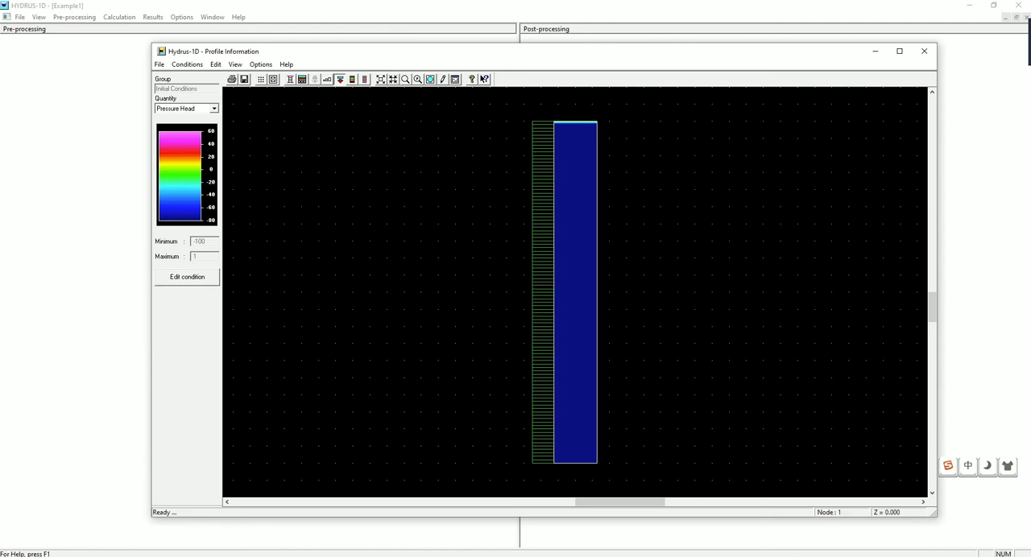
{"action": "mouse_move", "coordinate": [339, 79]}
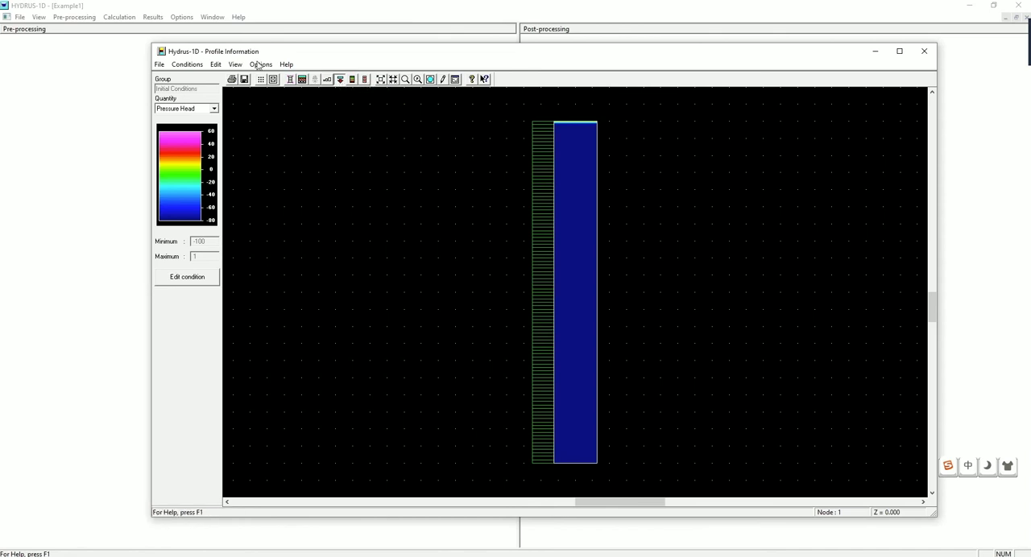
{"action": "mouse_move", "coordinate": [364, 79]}
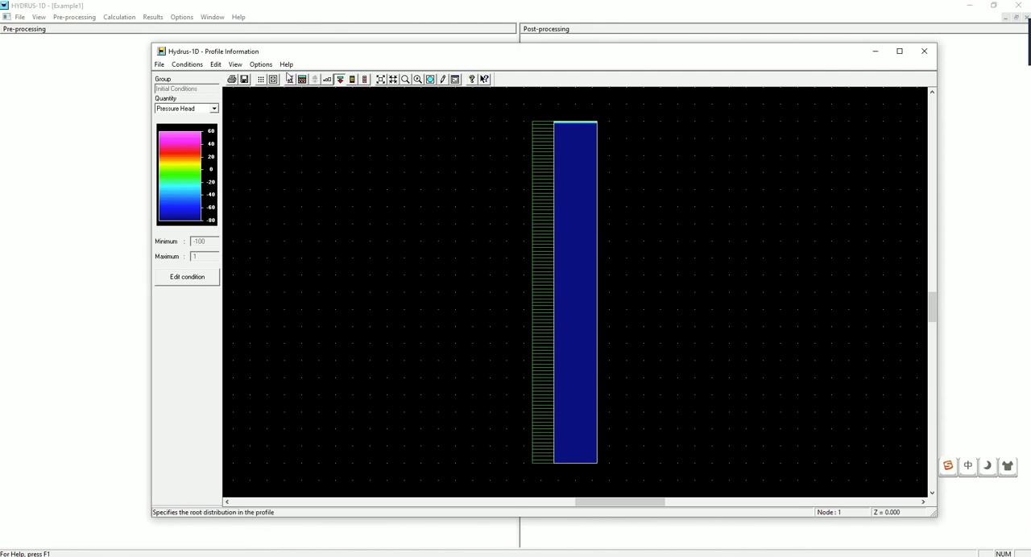
{"action": "left_click", "coordinate": [187, 64]}
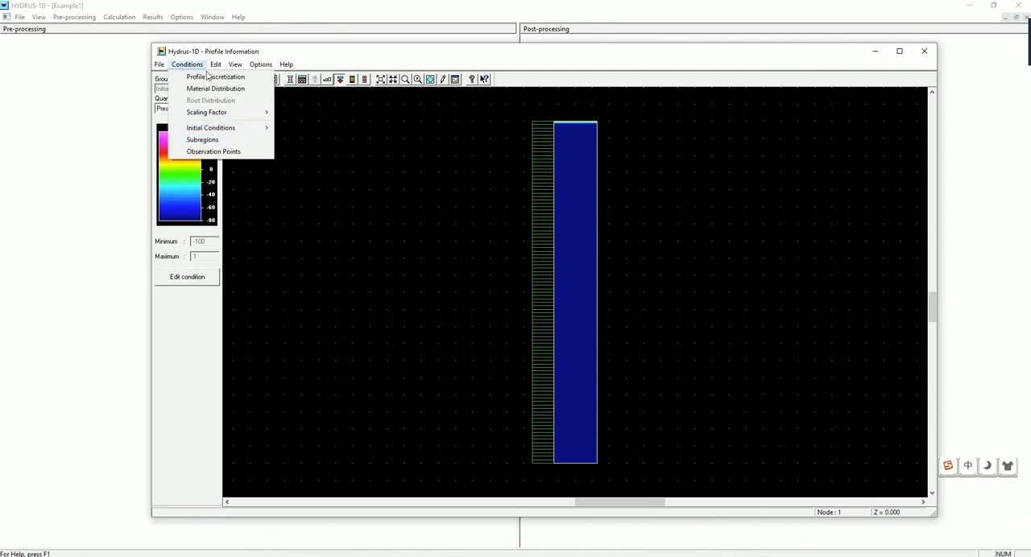
- Insert five observation nodes at 20, 40, 60, 80 and 100 cm depth
{"action": "left_click", "coordinate": [212, 151]}
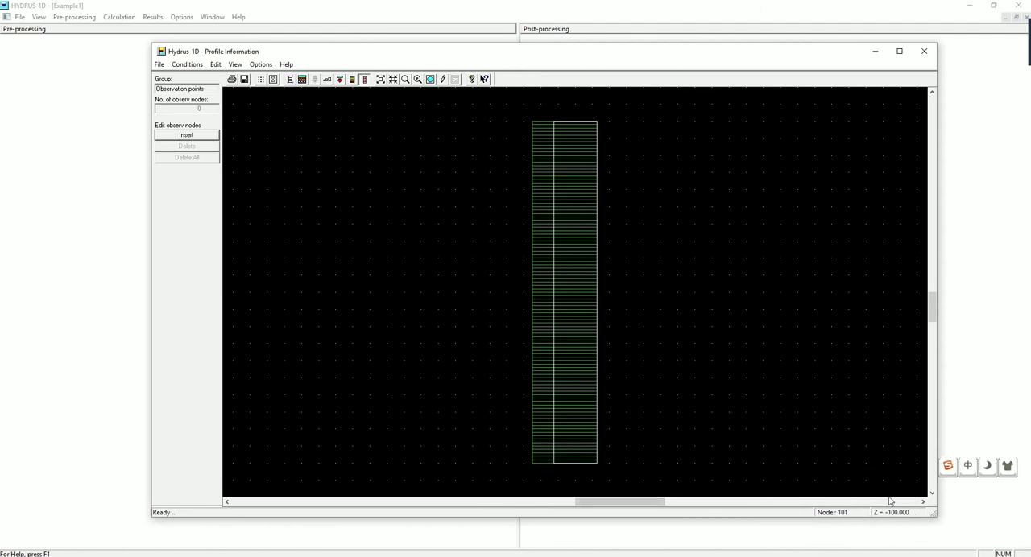
{"action": "mouse_move", "coordinate": [570, 306]}
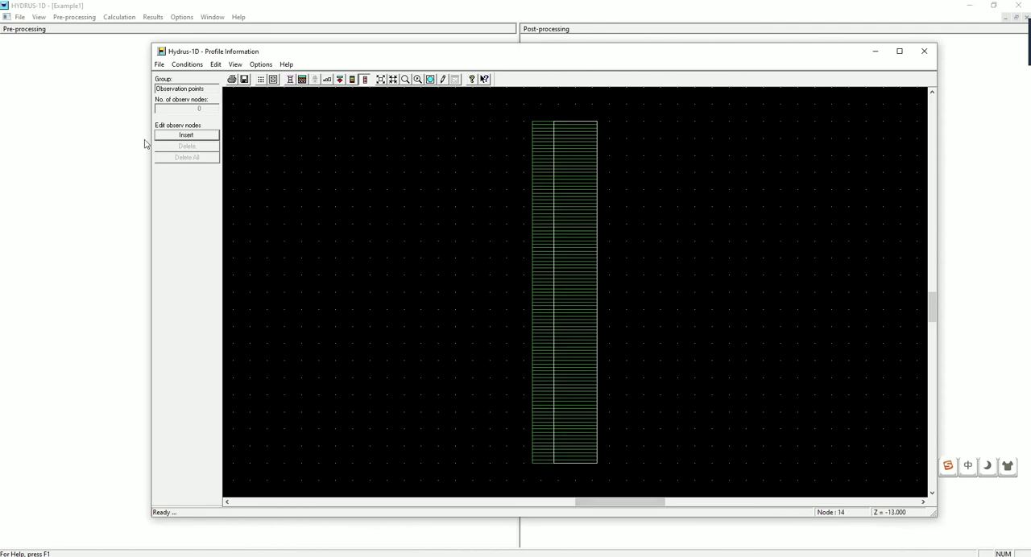
{"action": "left_click", "coordinate": [186, 135]}
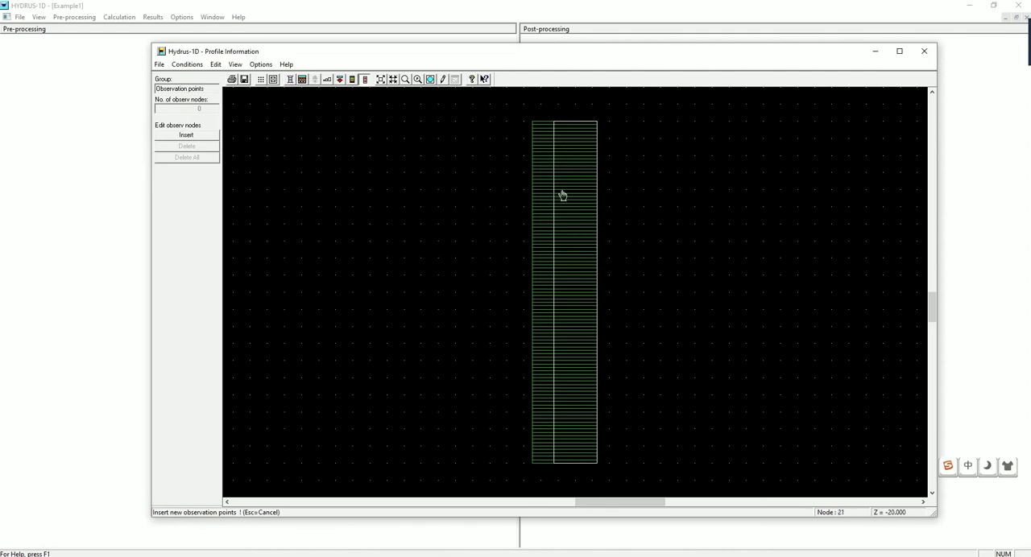
{"action": "left_click", "coordinate": [575, 189]}
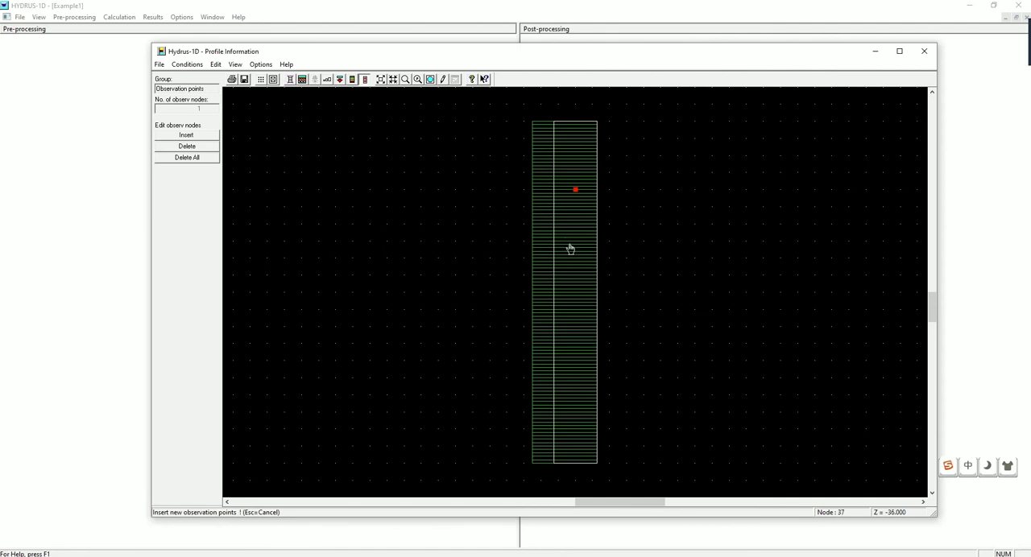
{"action": "left_click", "coordinate": [572, 262]}
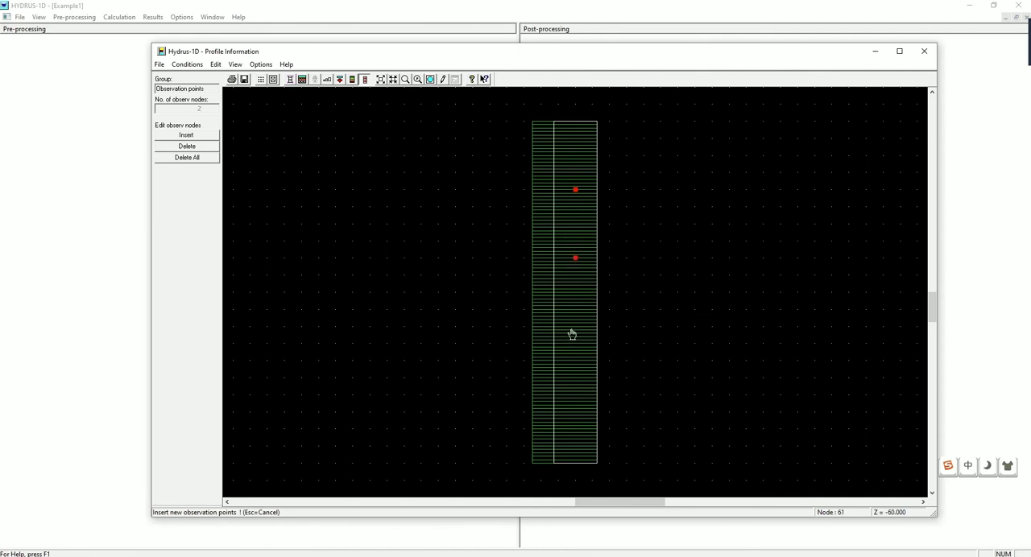
{"action": "left_click", "coordinate": [575, 334]}
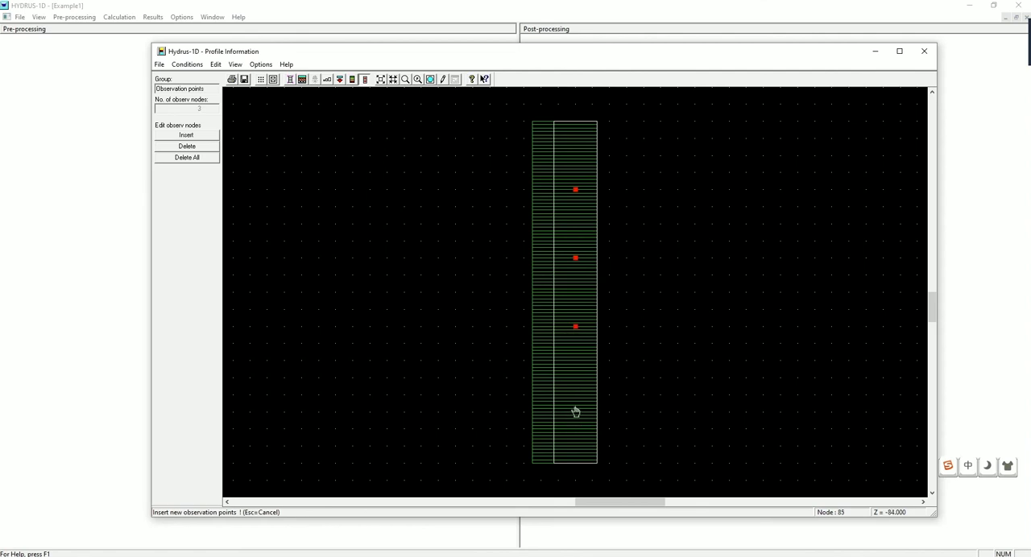
{"action": "left_click", "coordinate": [575, 411]}
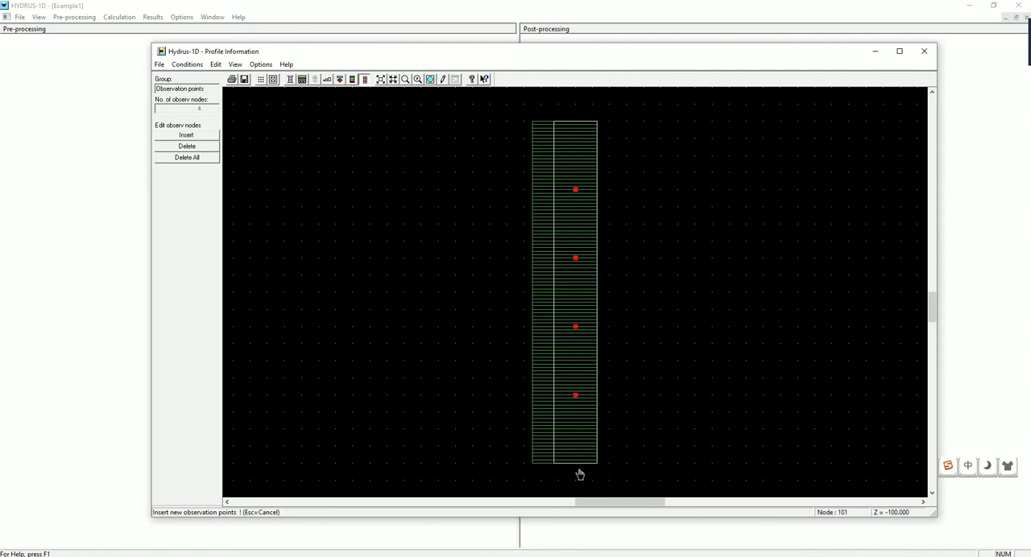
{"action": "left_click", "coordinate": [574, 473]}
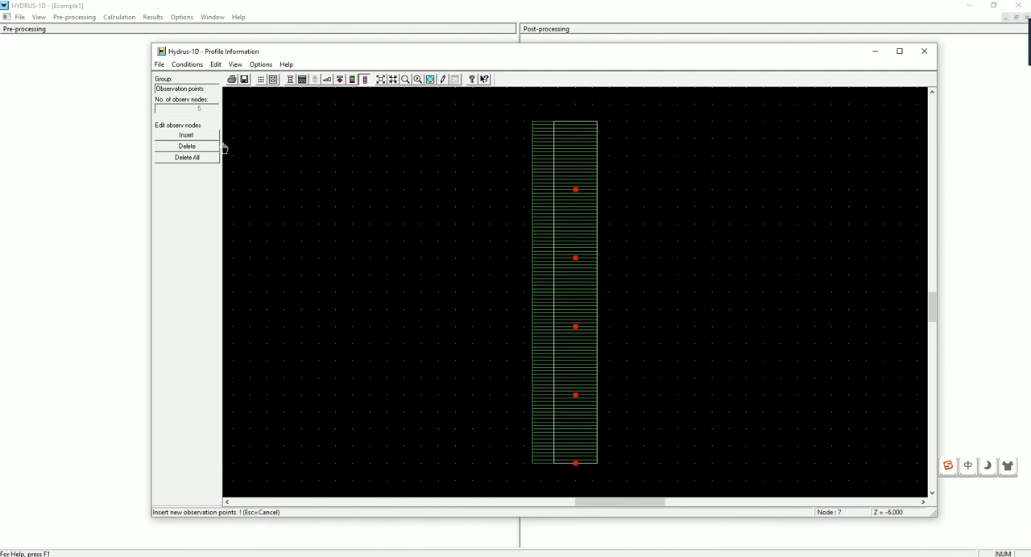
{"action": "mouse_move", "coordinate": [330, 144]}
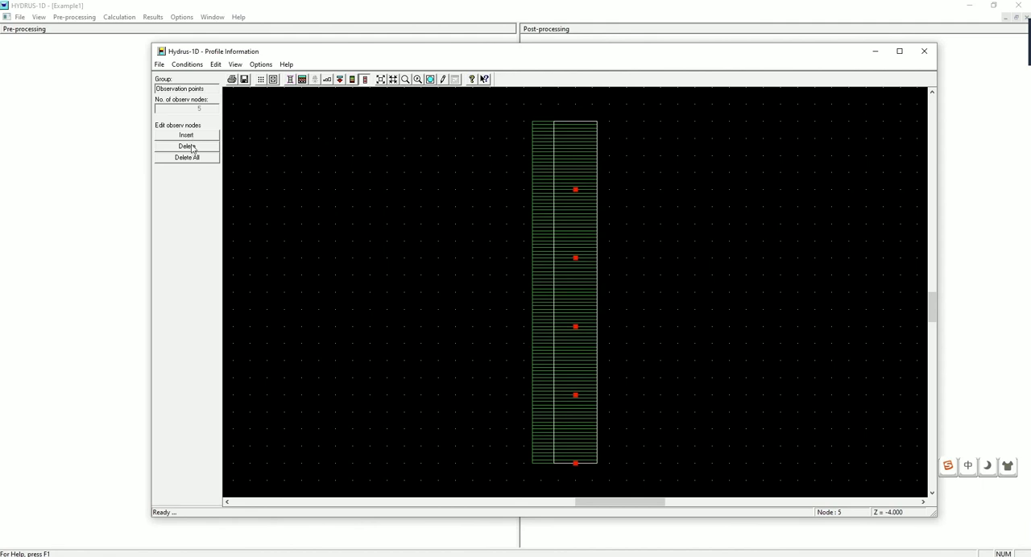
- Delete the top observation node and re-insert it at 20 cm depth
{"action": "left_click", "coordinate": [186, 146]}
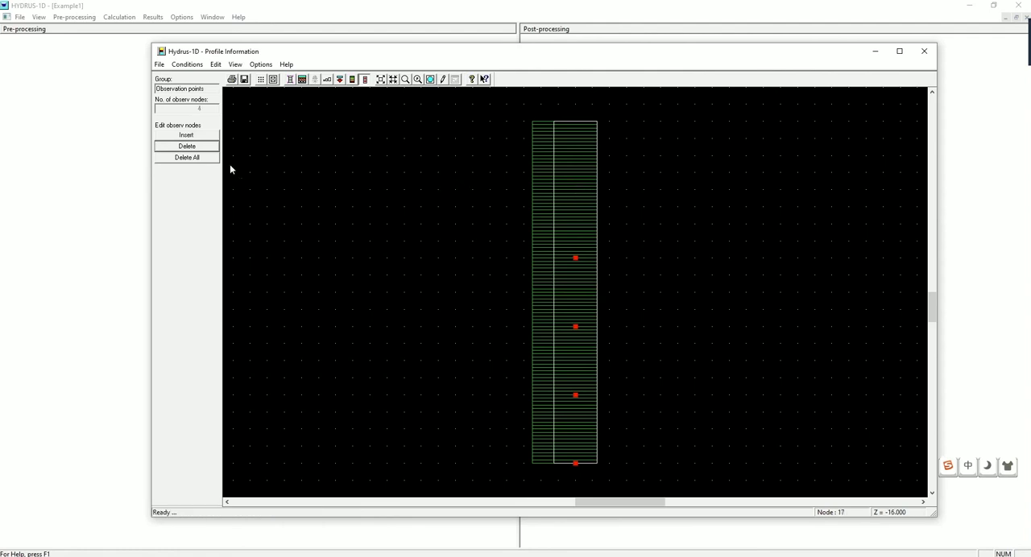
{"action": "left_click", "coordinate": [186, 134]}
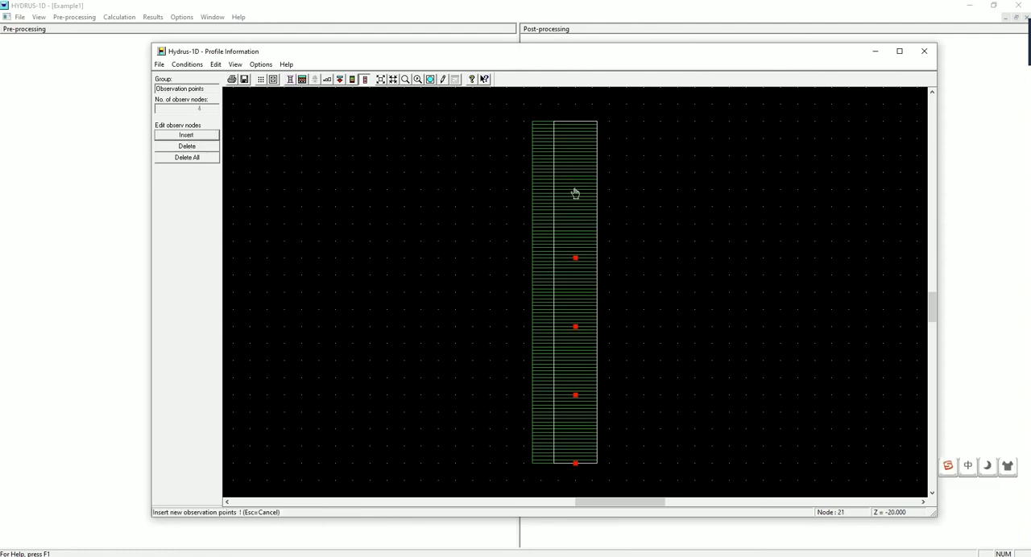
{"action": "left_click", "coordinate": [574, 191]}
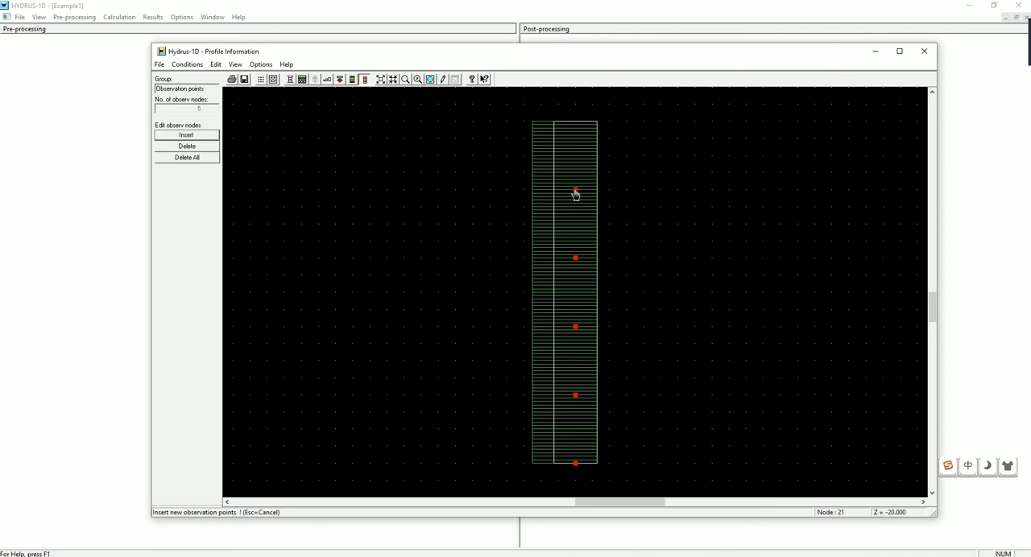
{"action": "left_click", "coordinate": [575, 190]}
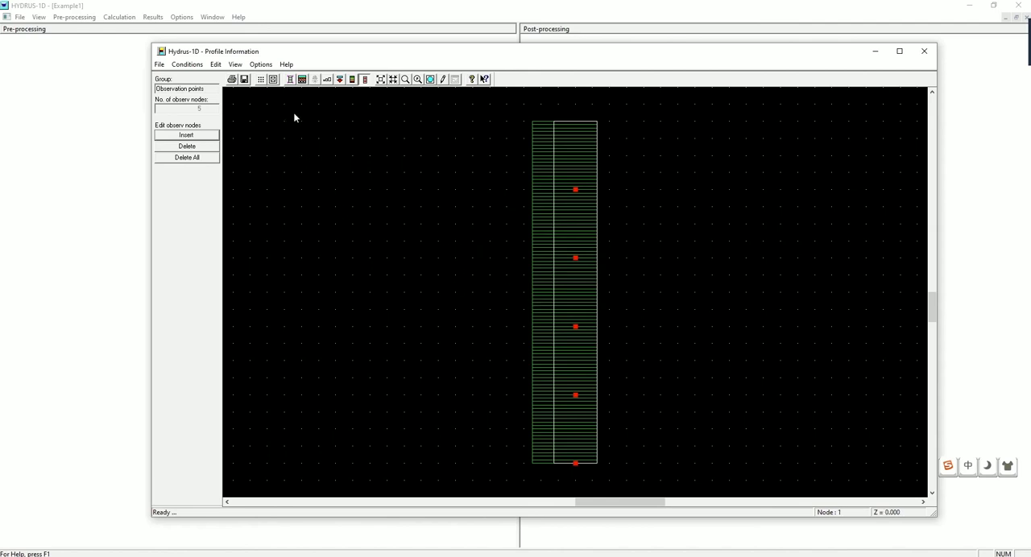
{"action": "left_click", "coordinate": [158, 64]}
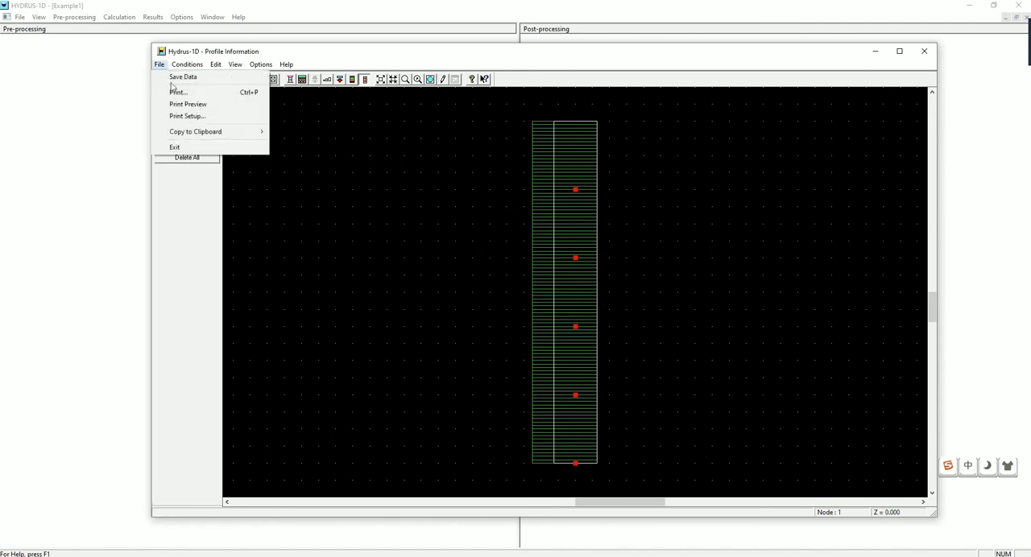
- Save the profile data, confirming the overwrite of the old profile
{"action": "left_click", "coordinate": [183, 77]}
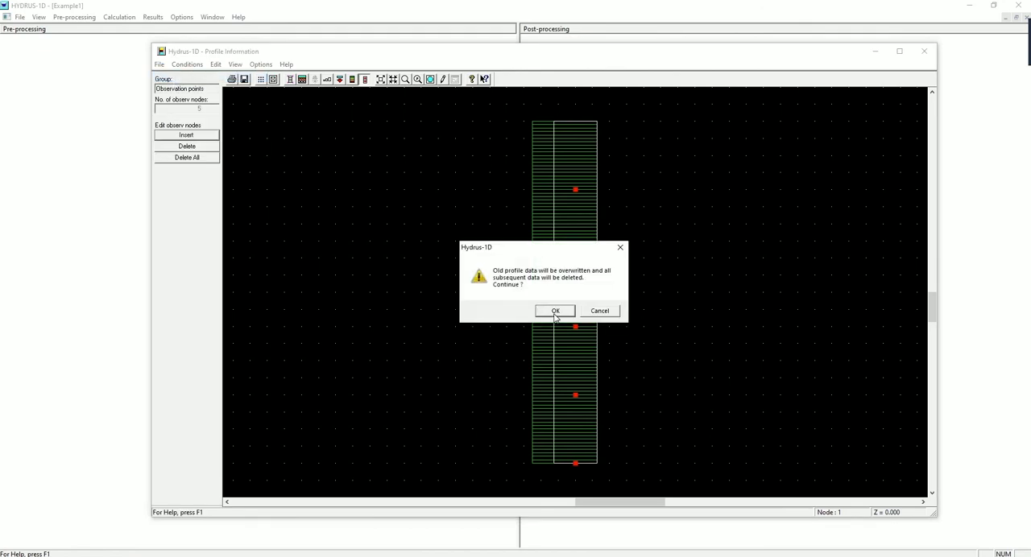
{"action": "left_click", "coordinate": [554, 311]}
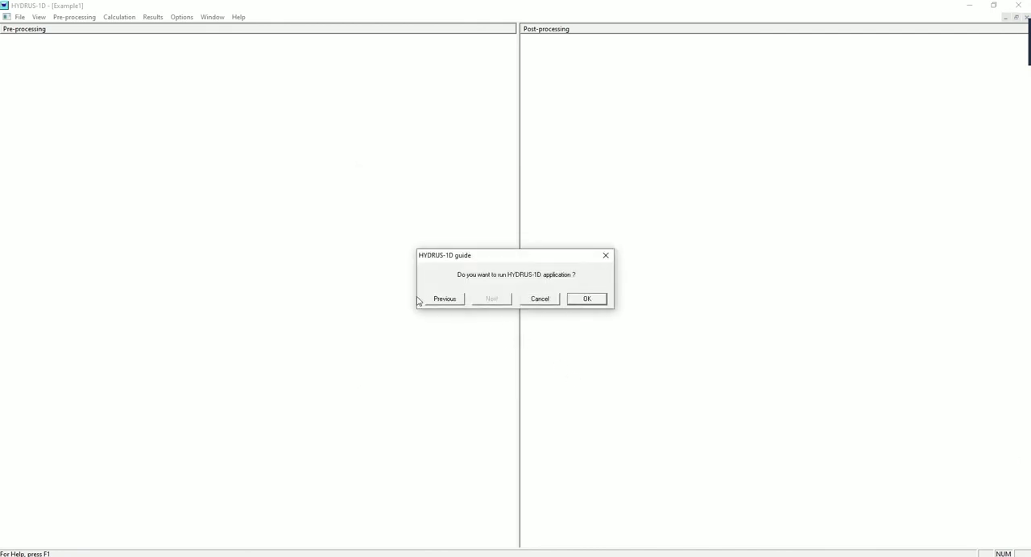
- Confirm running the Example1 simulation
{"action": "left_click", "coordinate": [586, 299]}
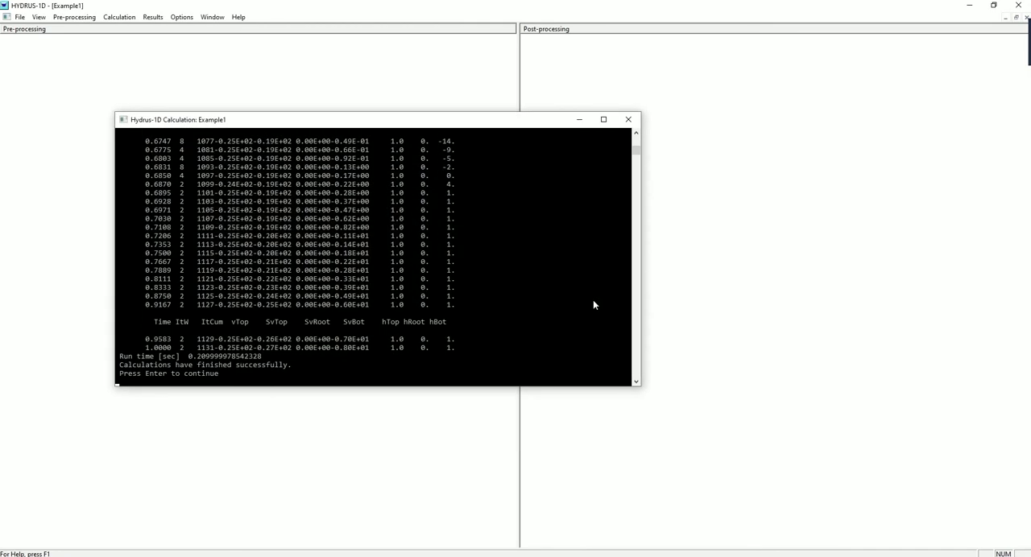
{"action": "mouse_move", "coordinate": [254, 239]}
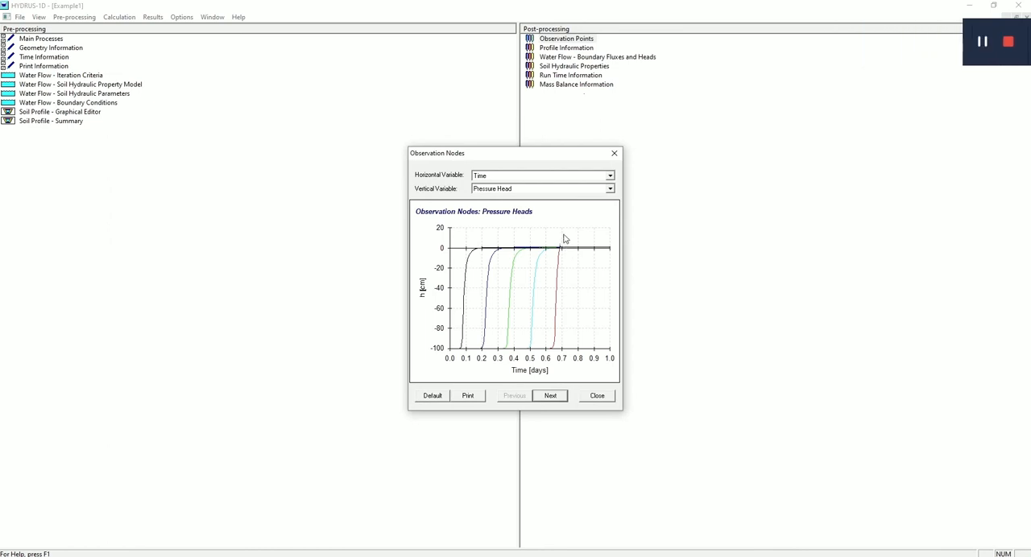
{"action": "mouse_move", "coordinate": [541, 170]}
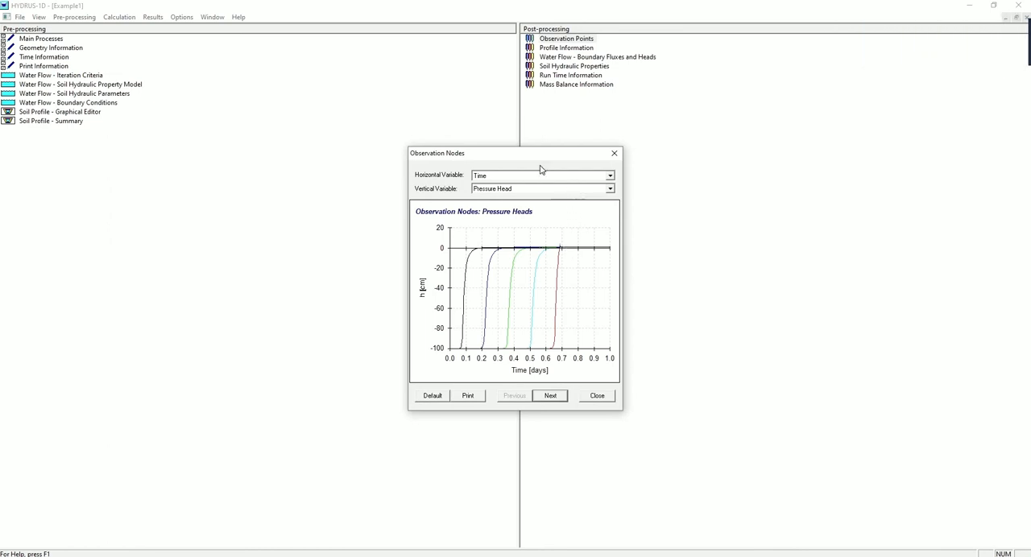
- Make the legend visible on the observation-node pressure-head chart via Chart Designer
{"action": "left_click", "coordinate": [609, 188]}
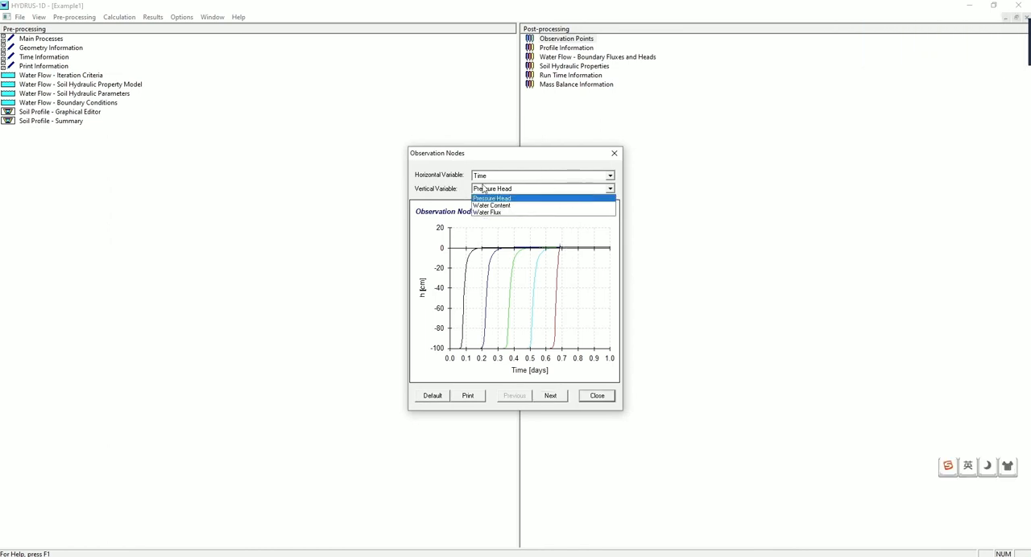
{"action": "left_click", "coordinate": [491, 198]}
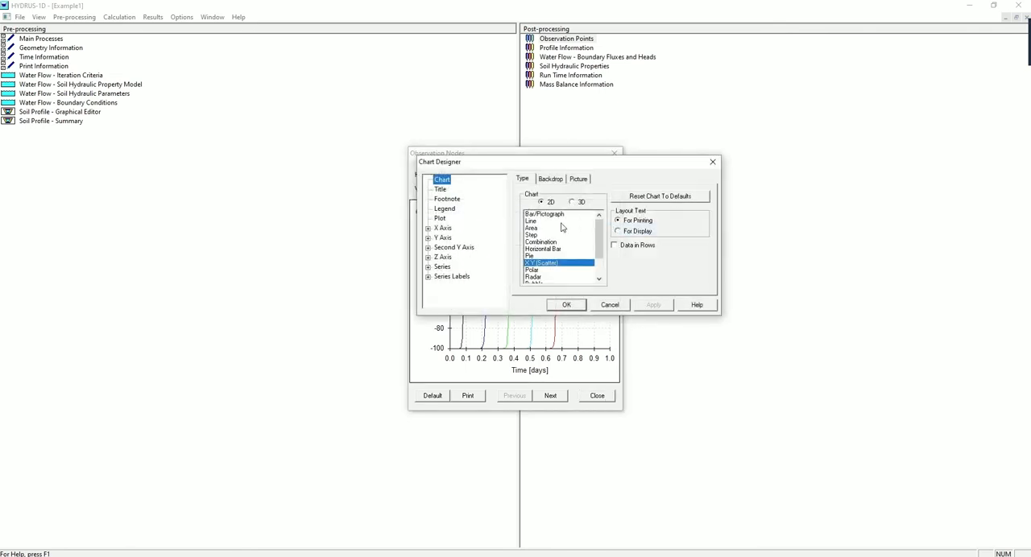
{"action": "left_click", "coordinate": [445, 209]}
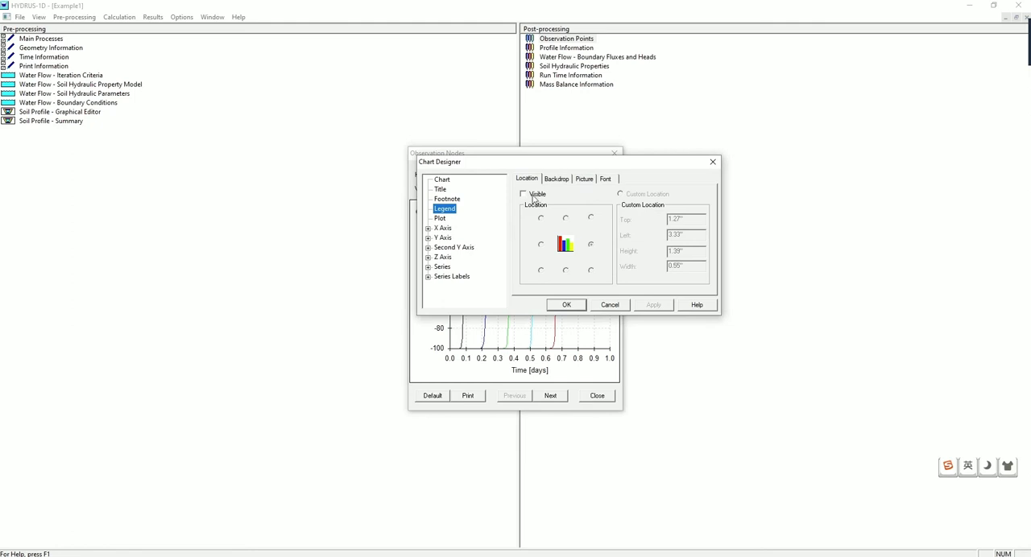
{"action": "left_click", "coordinate": [523, 194]}
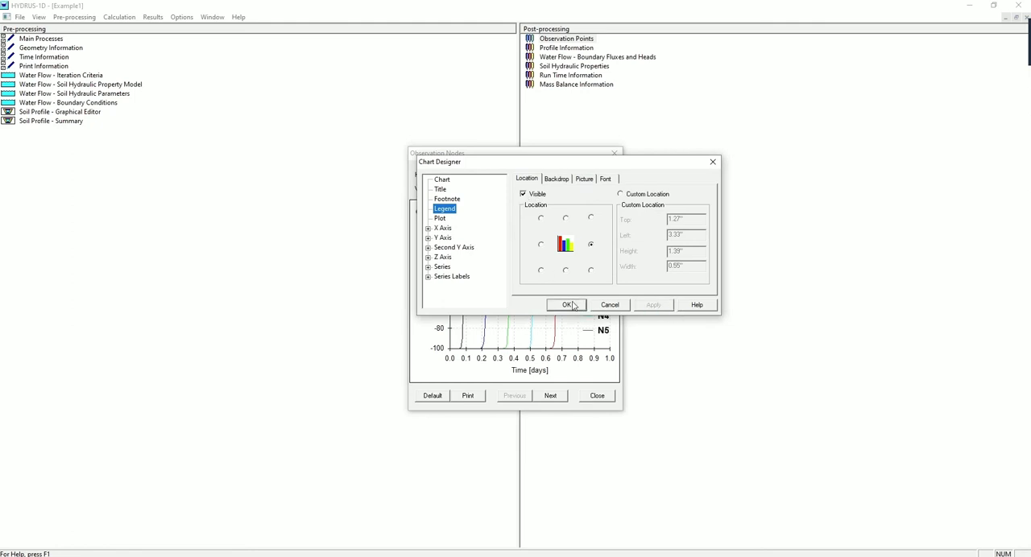
{"action": "left_click", "coordinate": [567, 304]}
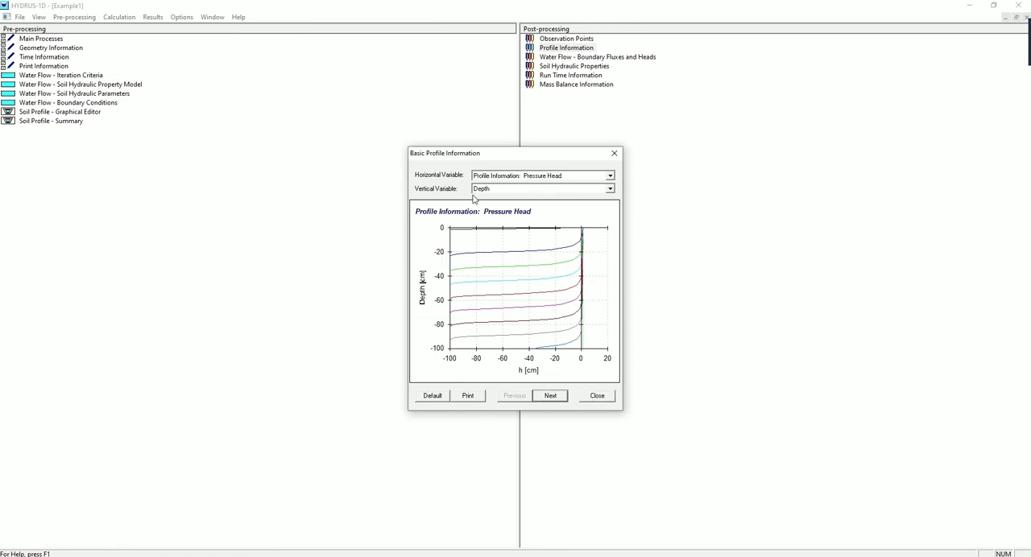
{"action": "mouse_move", "coordinate": [594, 259]}
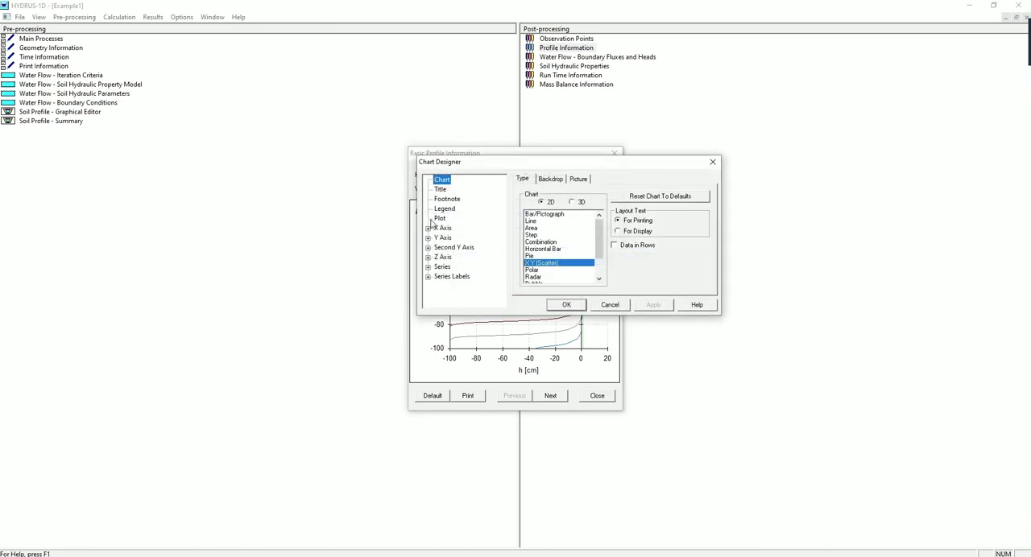
- Show the T0–T12 legend on the pressure-head profile chart, then close it
{"action": "left_click", "coordinate": [445, 209]}
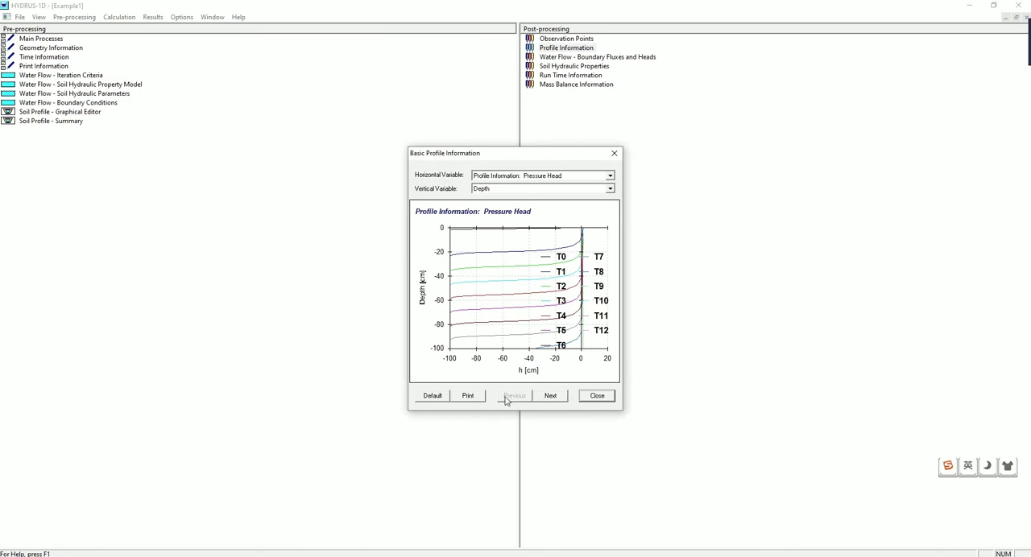
{"action": "mouse_move", "coordinate": [640, 153]}
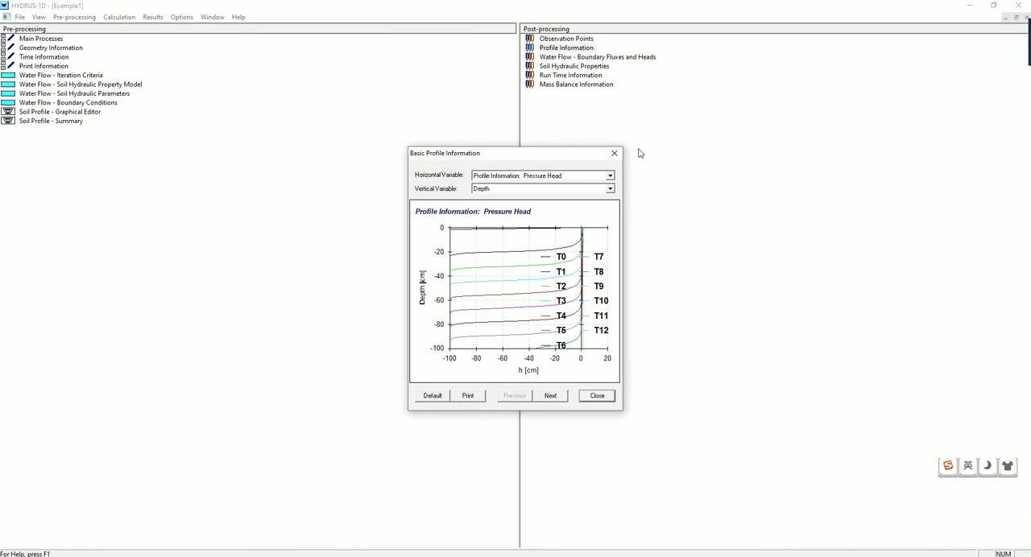
{"action": "left_click", "coordinate": [596, 395]}
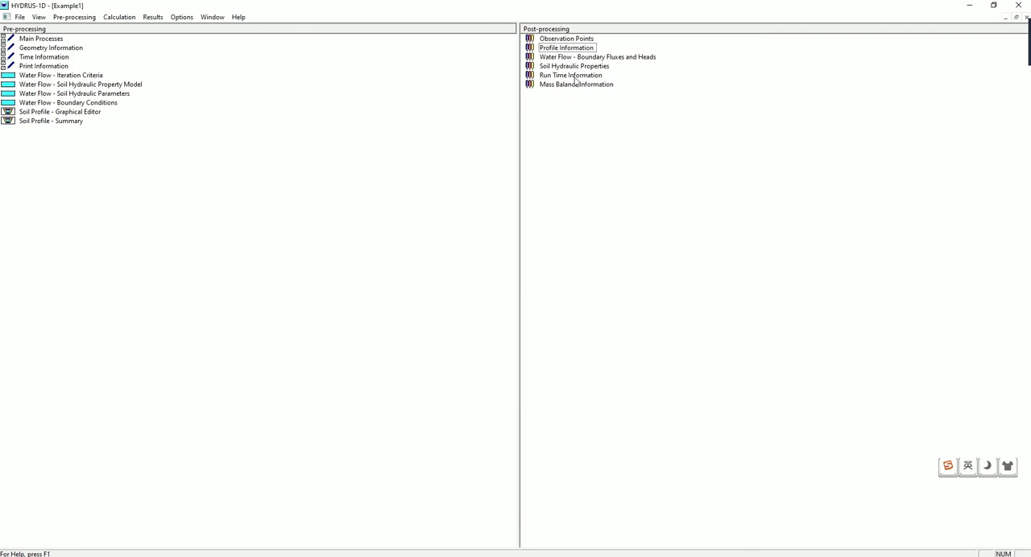
{"action": "left_click", "coordinate": [570, 75]}
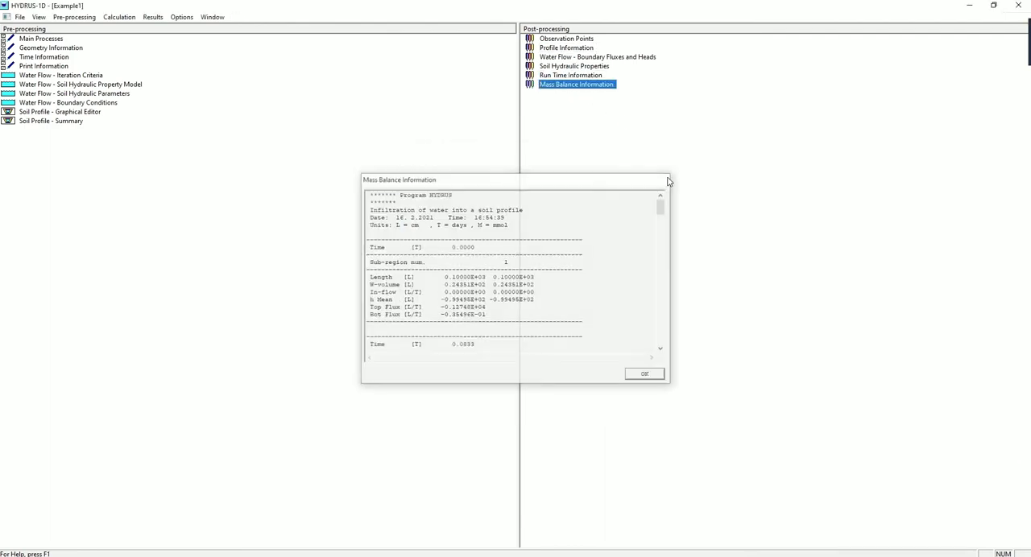
{"action": "left_click", "coordinate": [644, 373]}
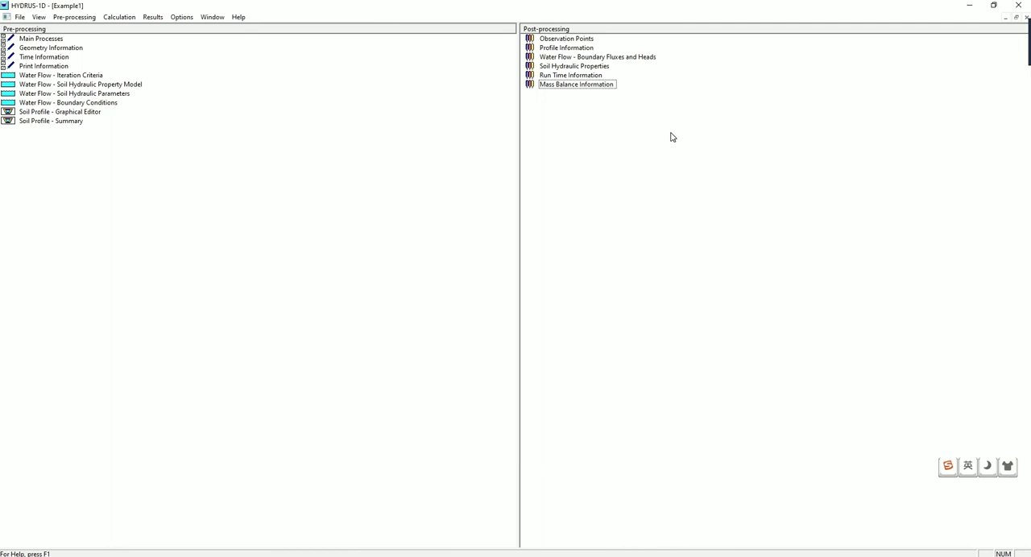